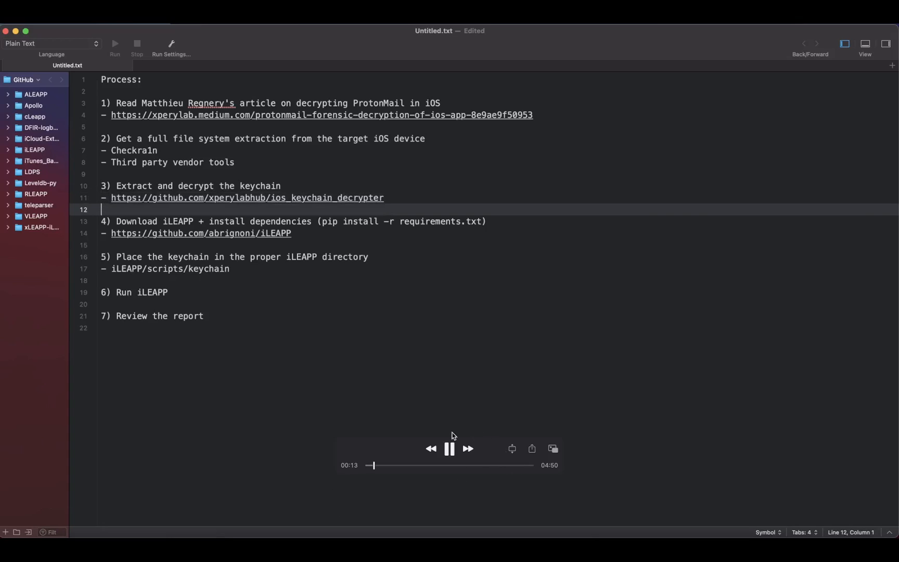
Step: Download the abrignoni/iLEAPP repository as a ZIP and extract it into iLEAPP-master
click(449, 449)
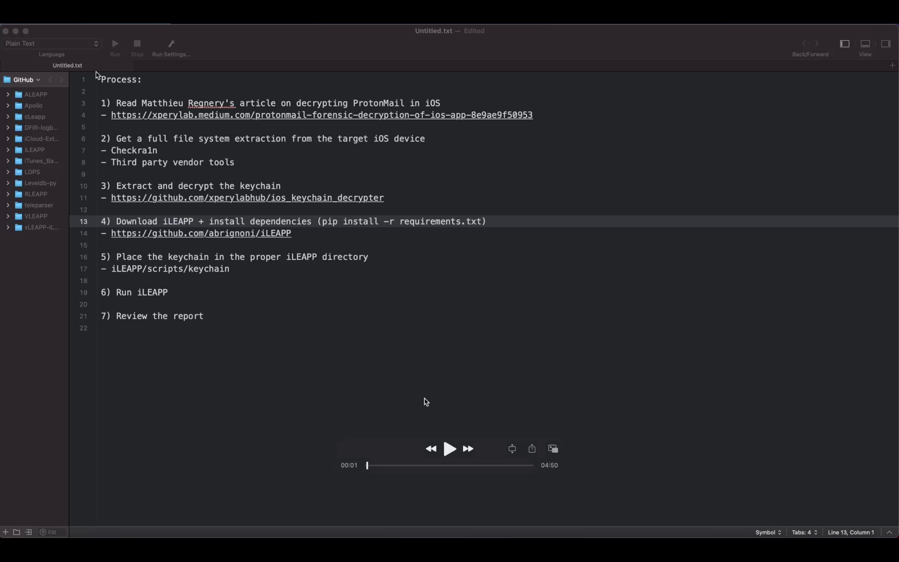
mouse_move(422, 129)
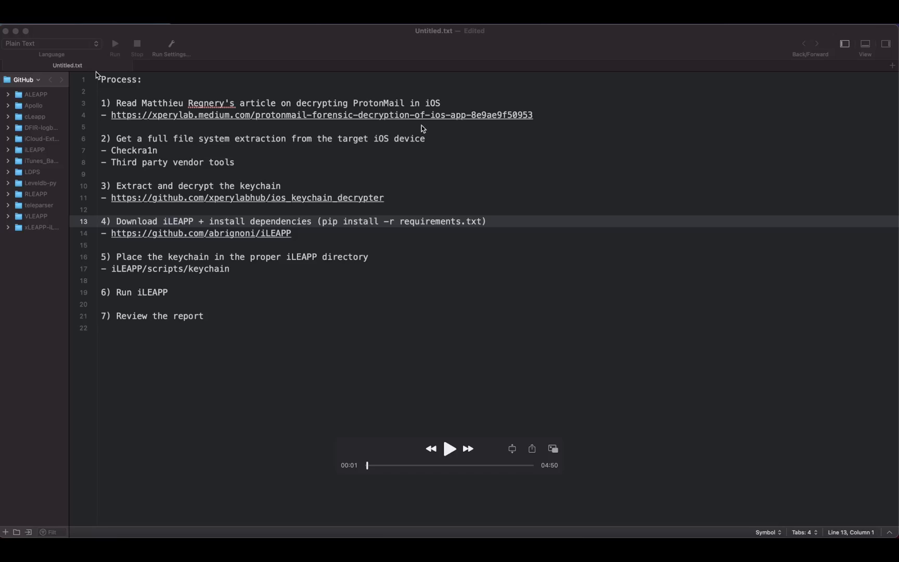
mouse_move(388, 124)
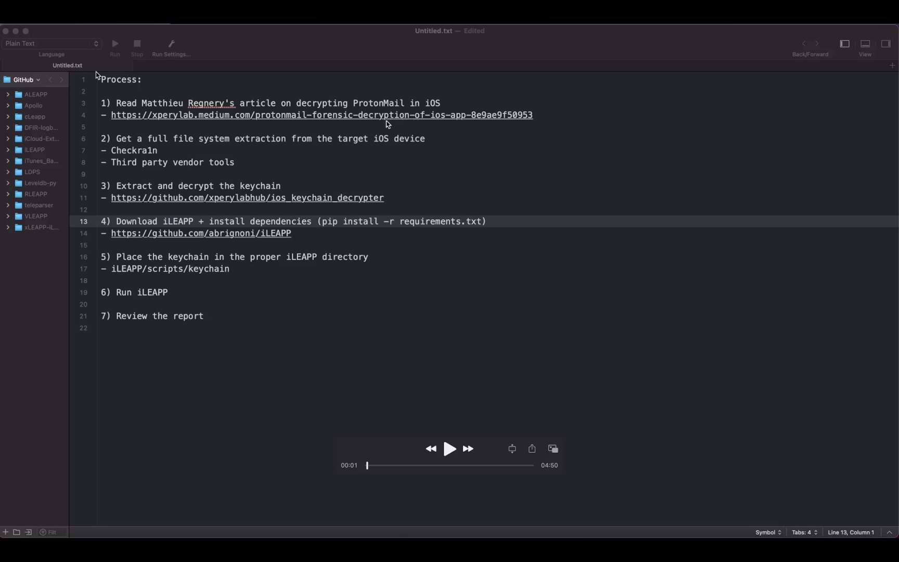
mouse_move(627, 421)
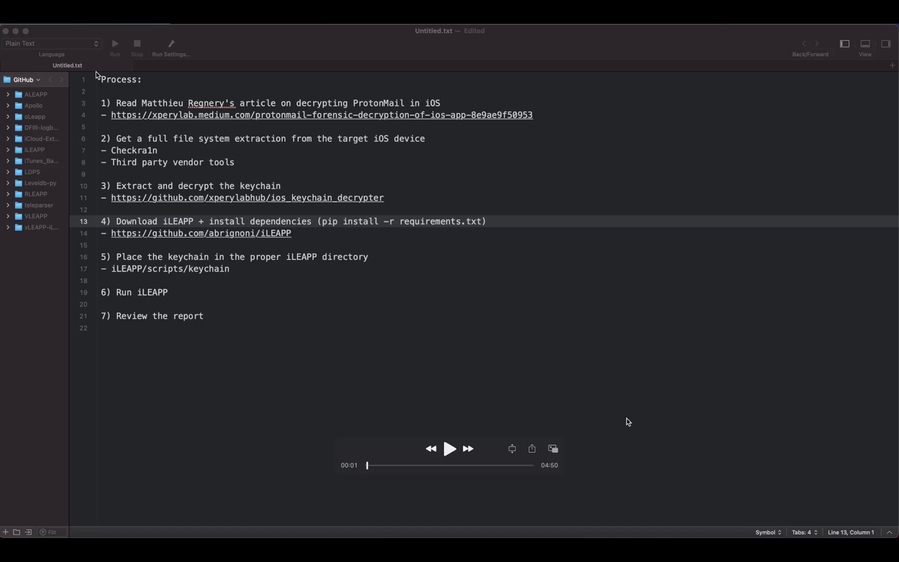
click(449, 448)
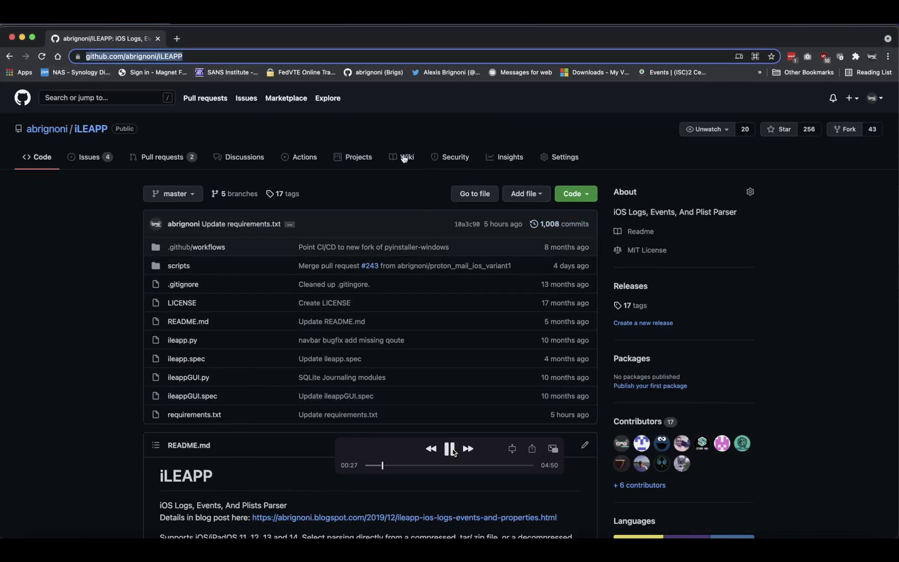
click(575, 194)
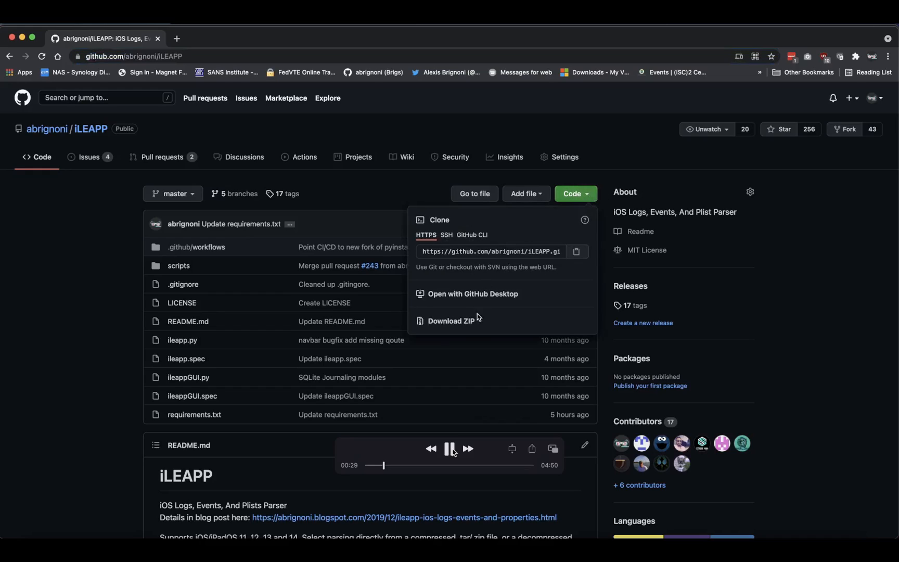
click(451, 321)
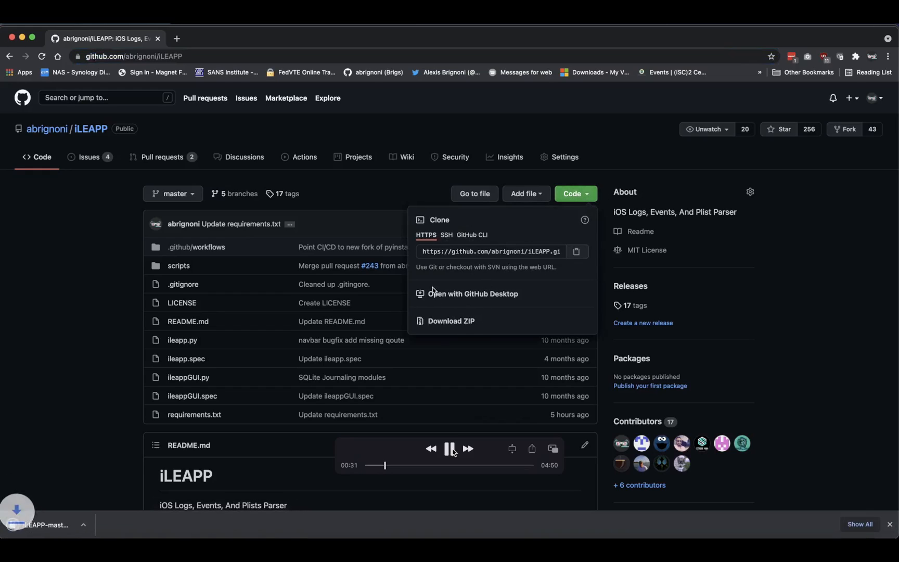
click(451, 321)
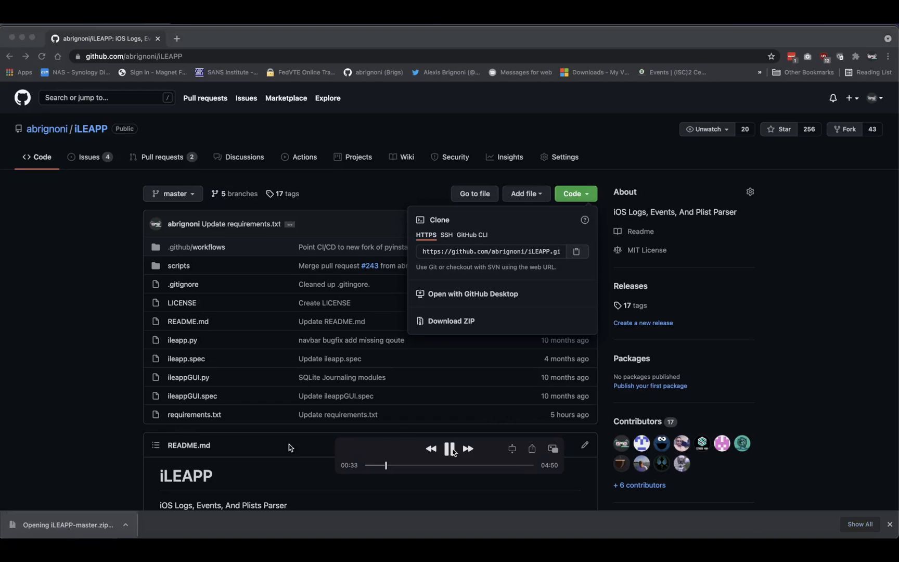
click(67, 539)
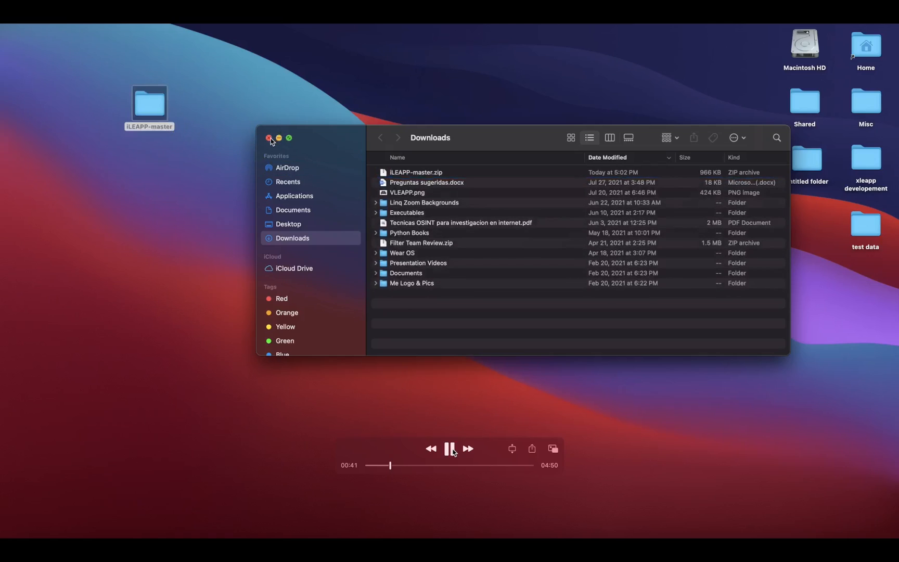
Step: Open iLEAPP-master, expand its scripts folder, enlarge the window and select keychain
click(268, 138)
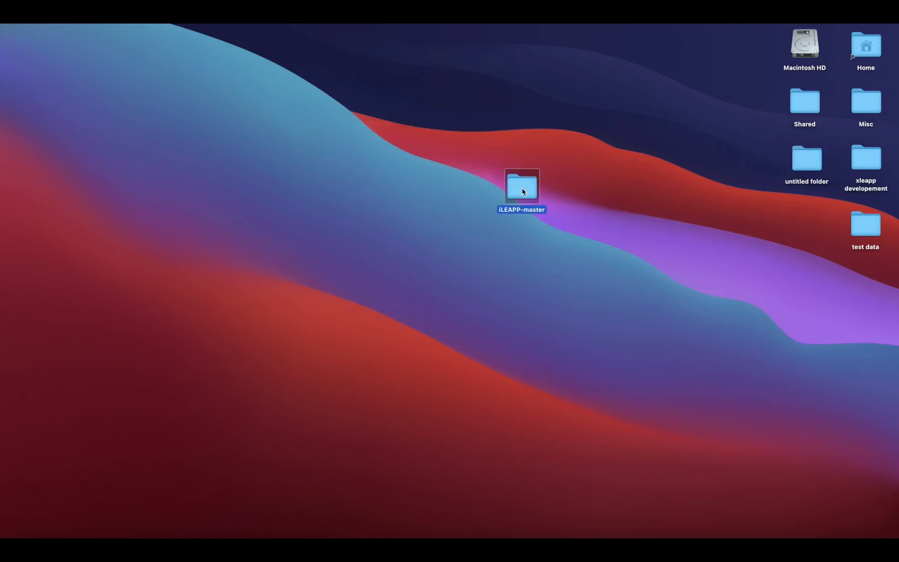
double_click(521, 186)
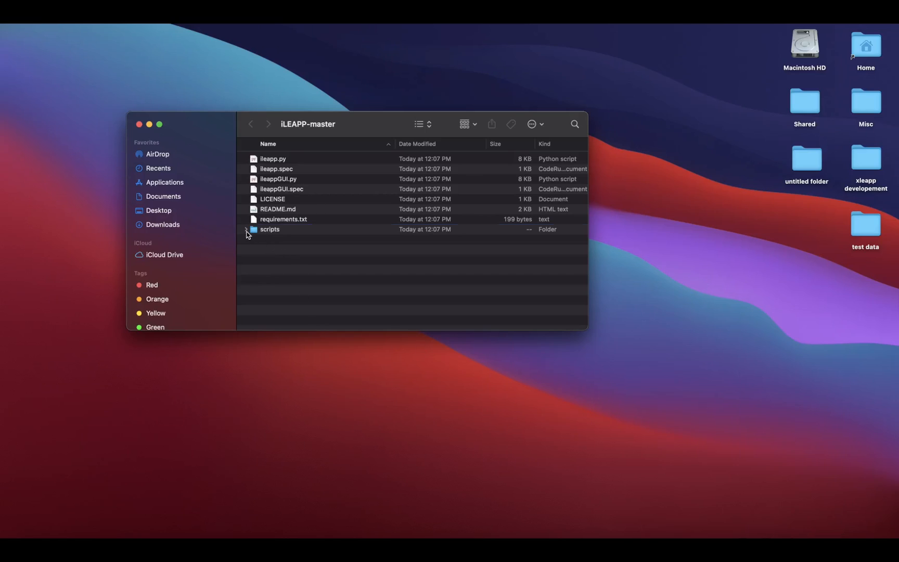
click(246, 229)
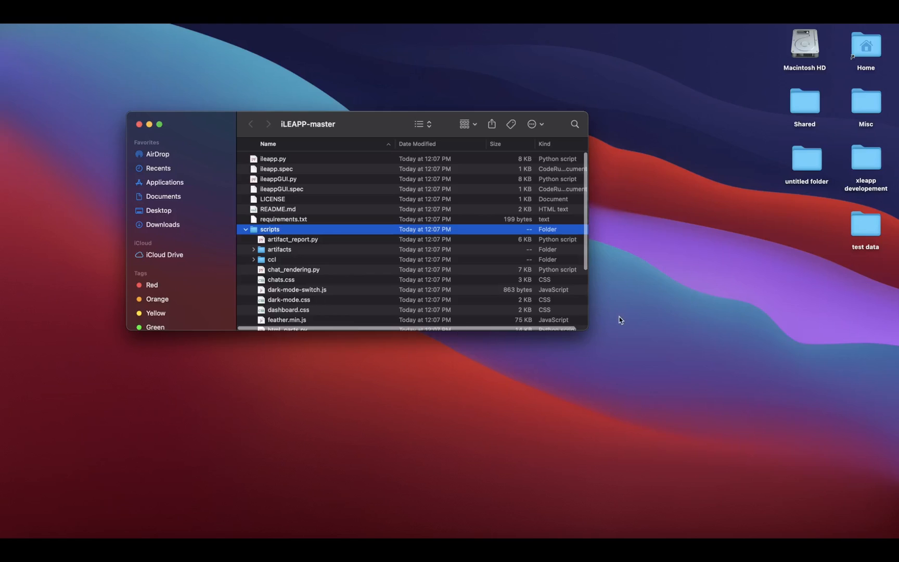
drag(586, 332, 647, 461)
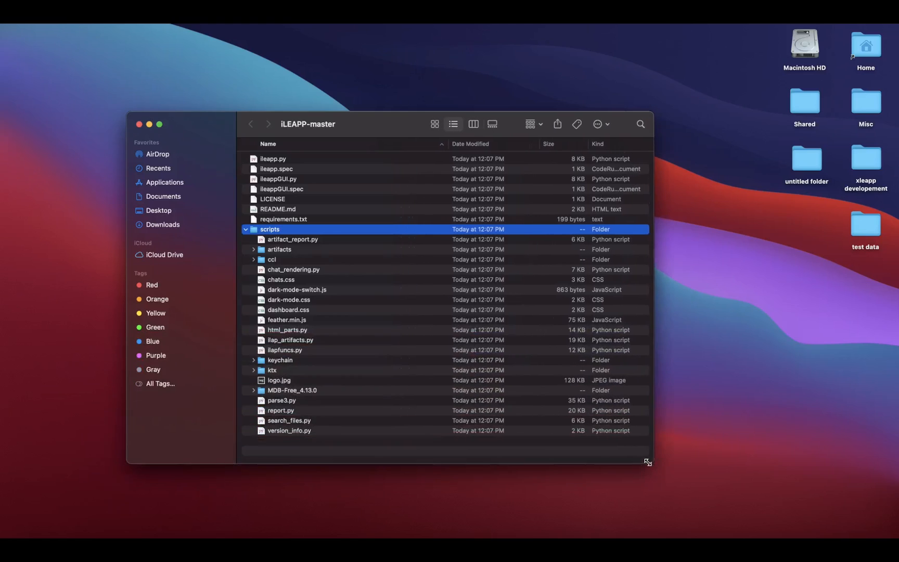
click(280, 360)
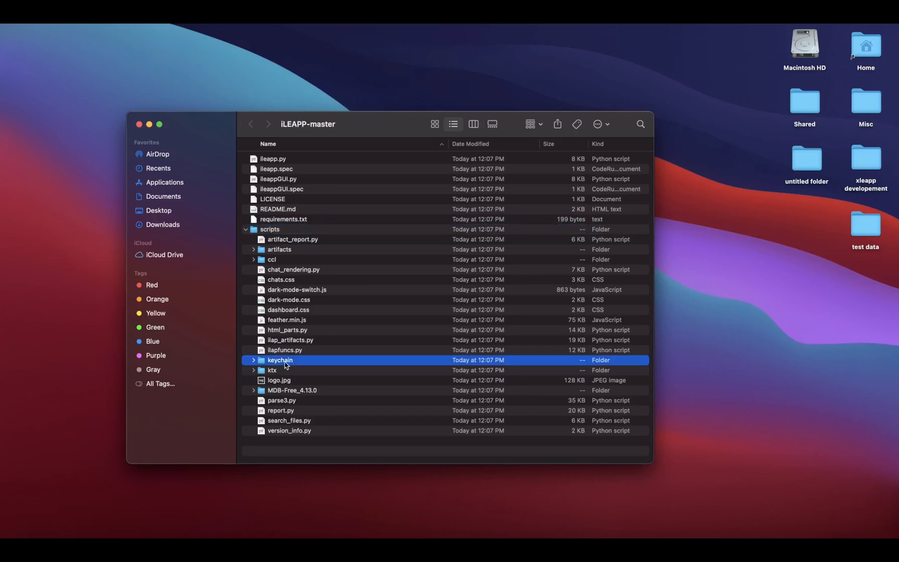
mouse_move(868, 227)
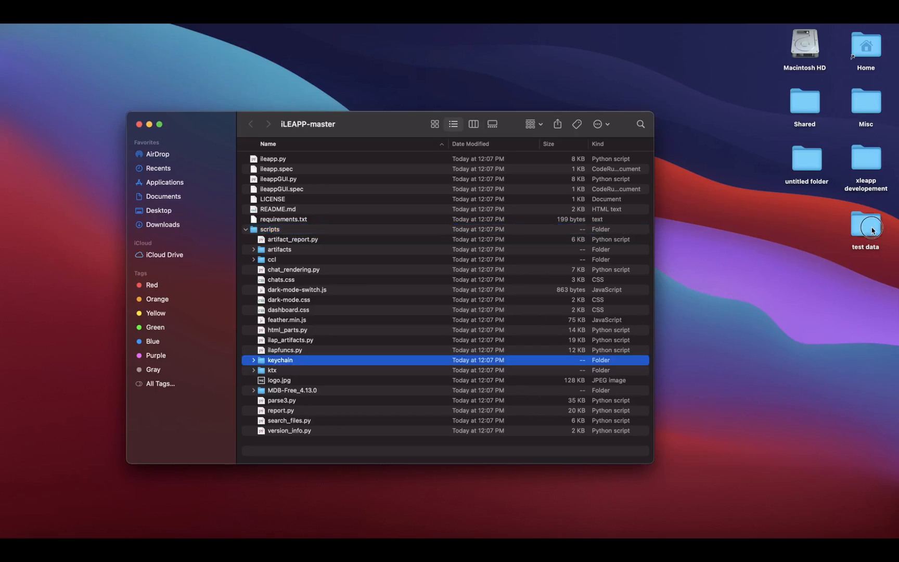
Step: Paste test_extraction_keychain.plist into scripts/keychain, then close the test data window
double_click(865, 226)
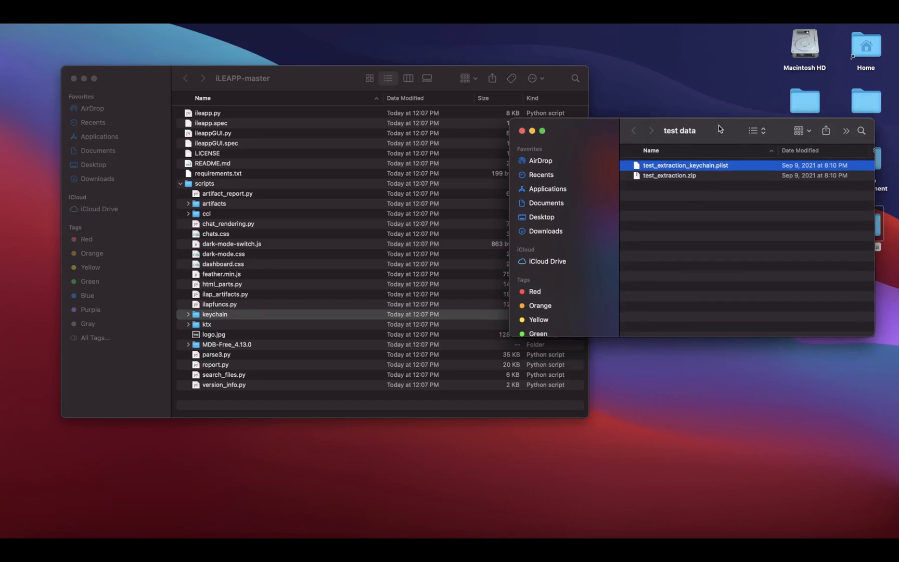
mouse_move(671, 177)
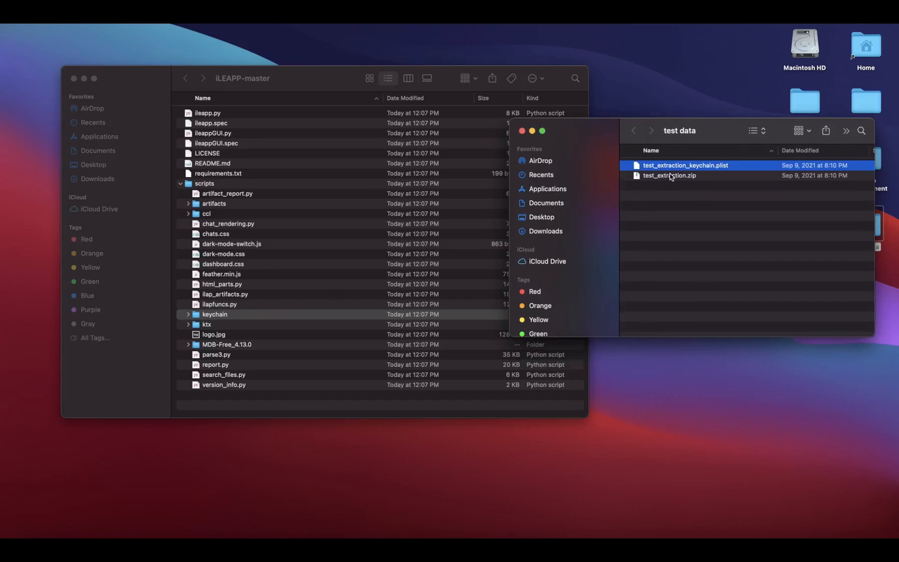
right_click(685, 165)
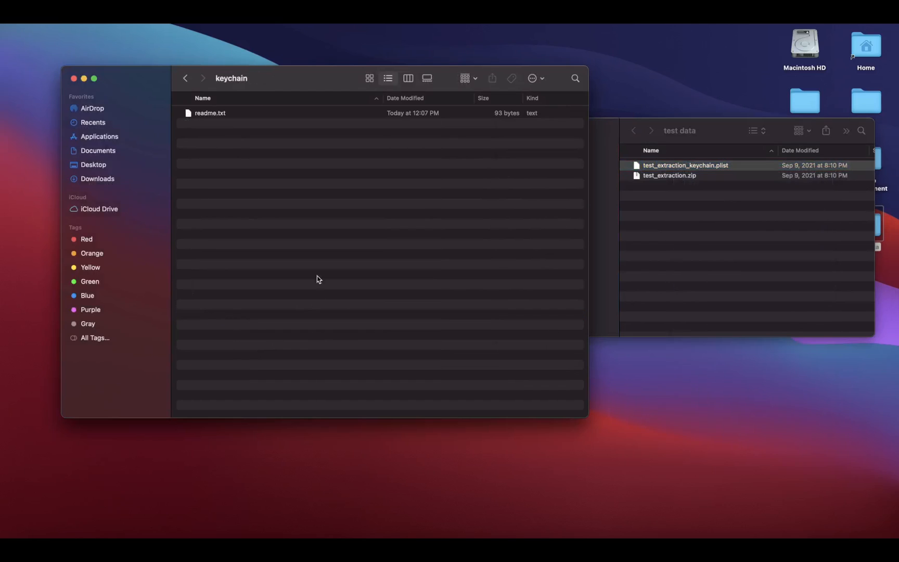
right_click(319, 279)
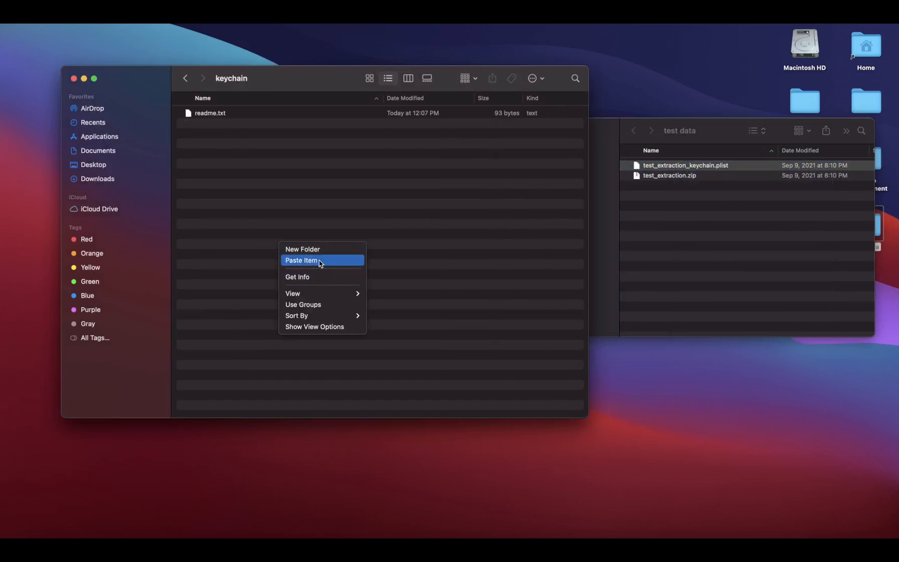
click(316, 260)
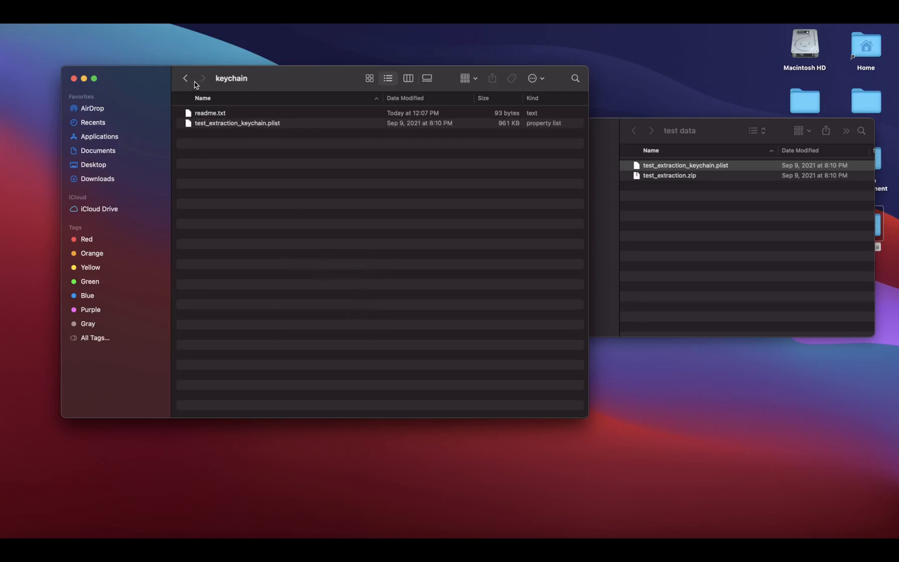
click(185, 78)
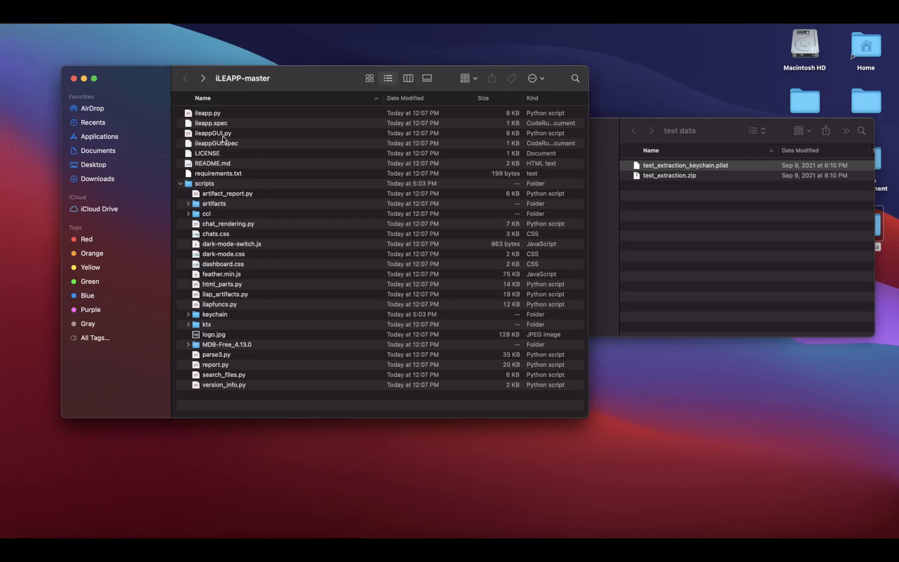
mouse_move(293, 80)
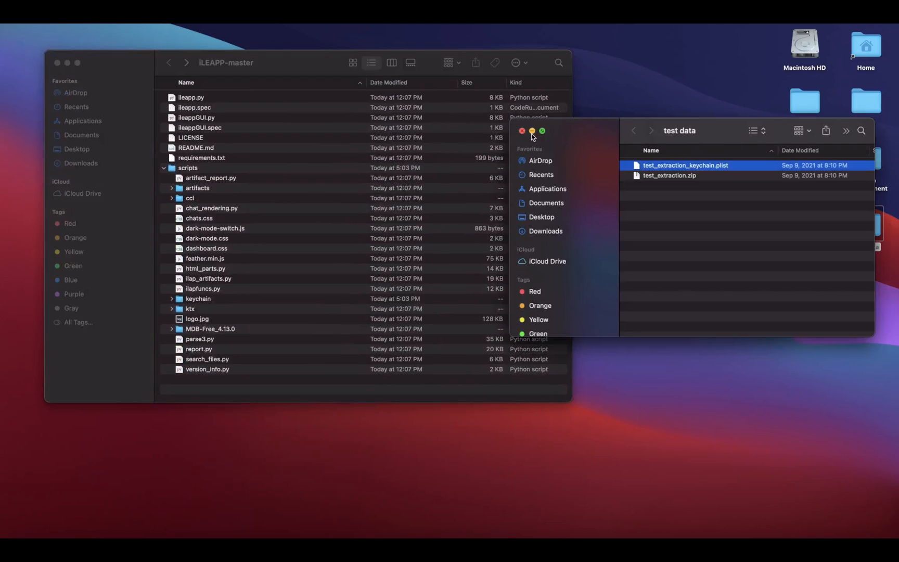
click(522, 131)
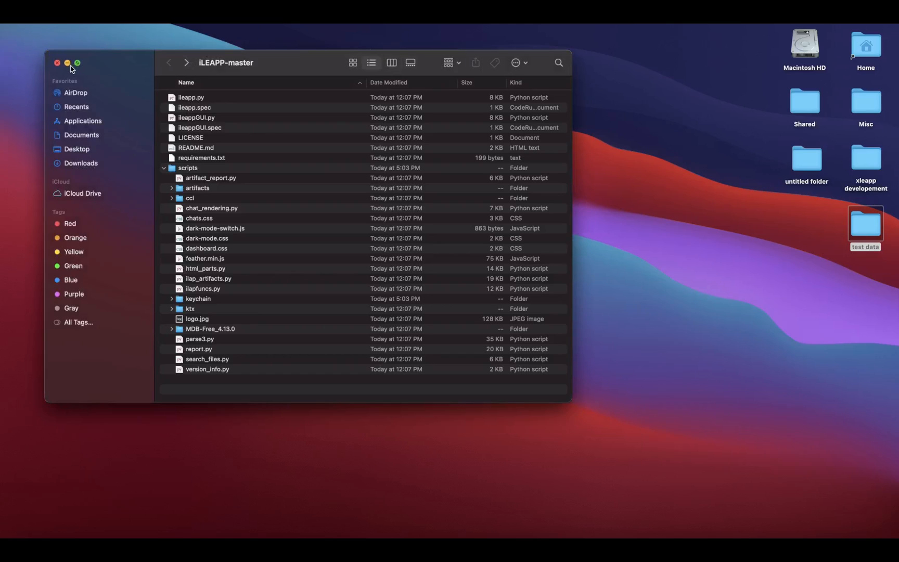
Step: Open a terminal at iLEAPP-master and run python3.9 ileappGUI.py
right_click(519, 185)
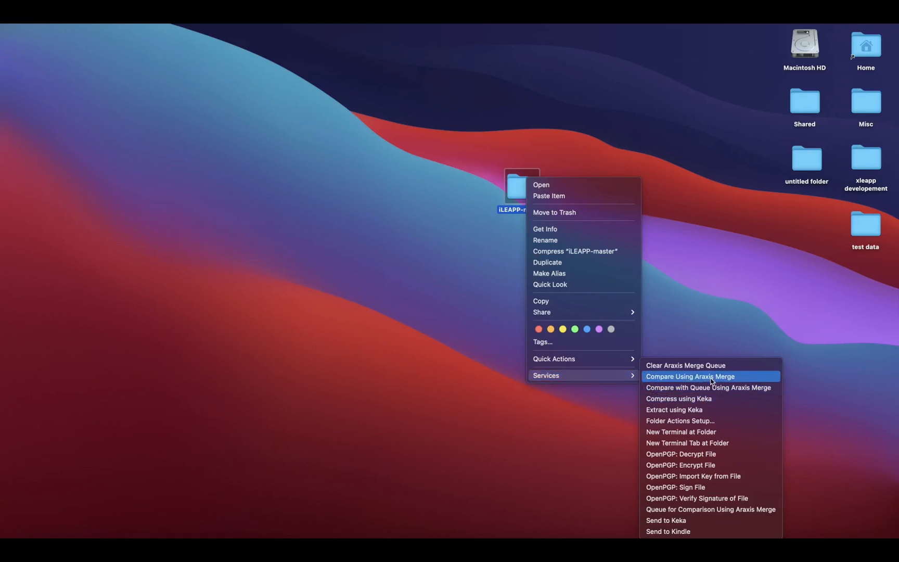
mouse_move(707, 432)
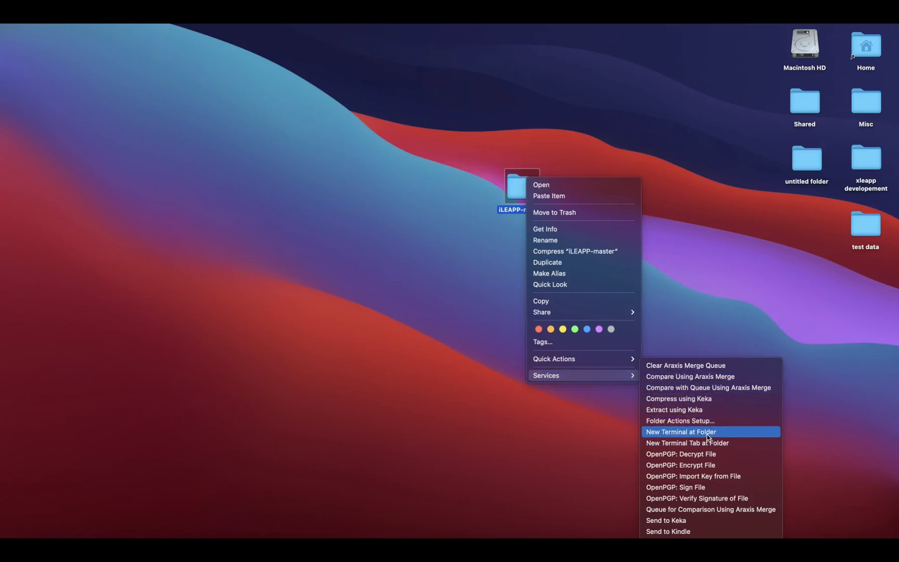
click(680, 431)
text(ls)
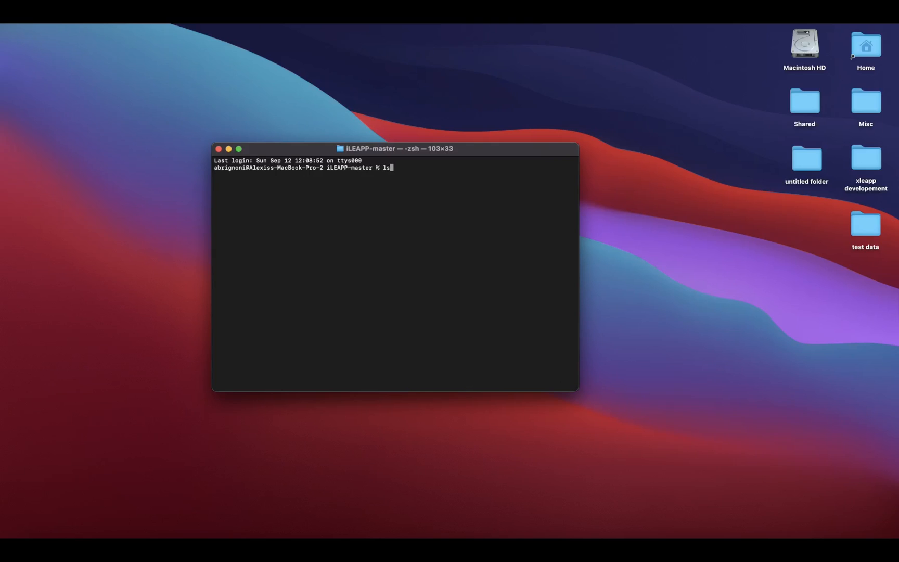
text(python3.9 ileapp.spec)
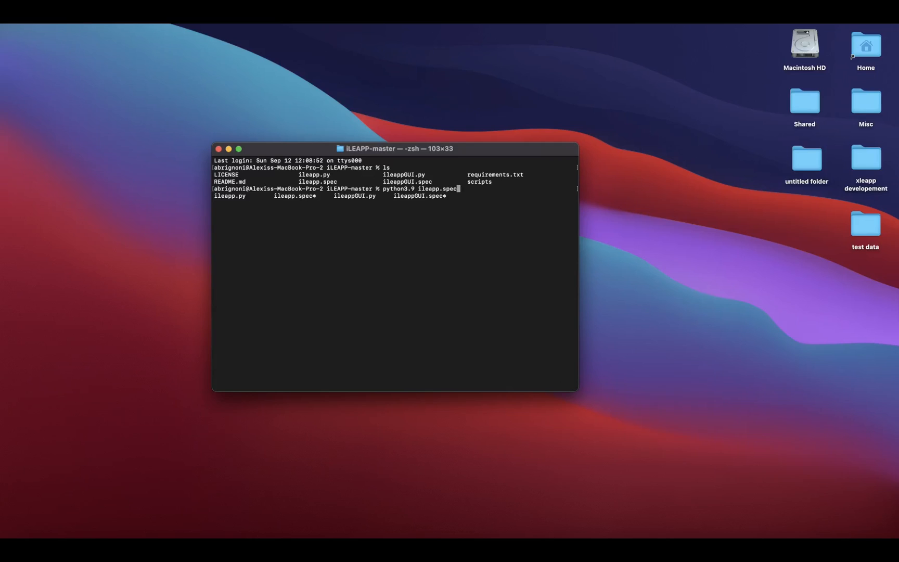
key(Enter)
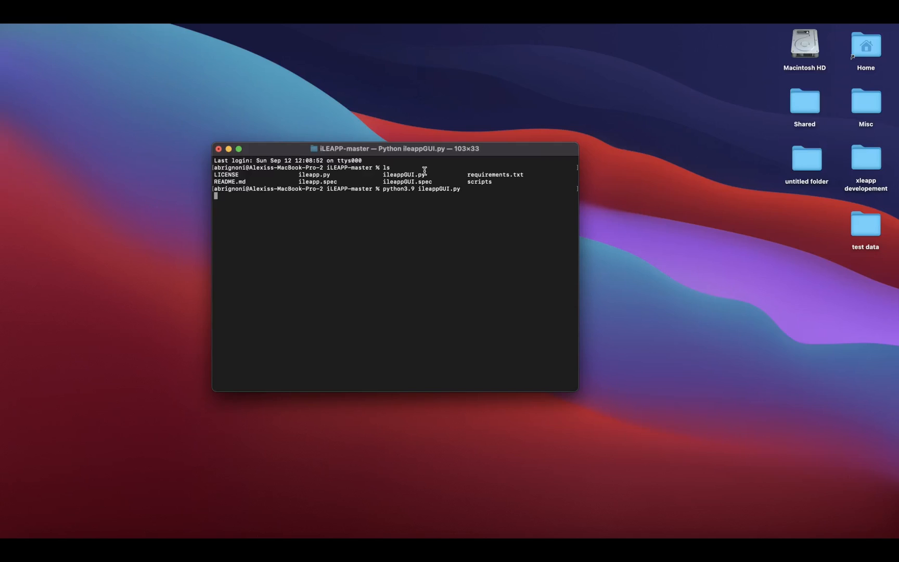
Step: Load test_extraction.zip from the test data folder as iLEAPP's input extraction
key(Return)
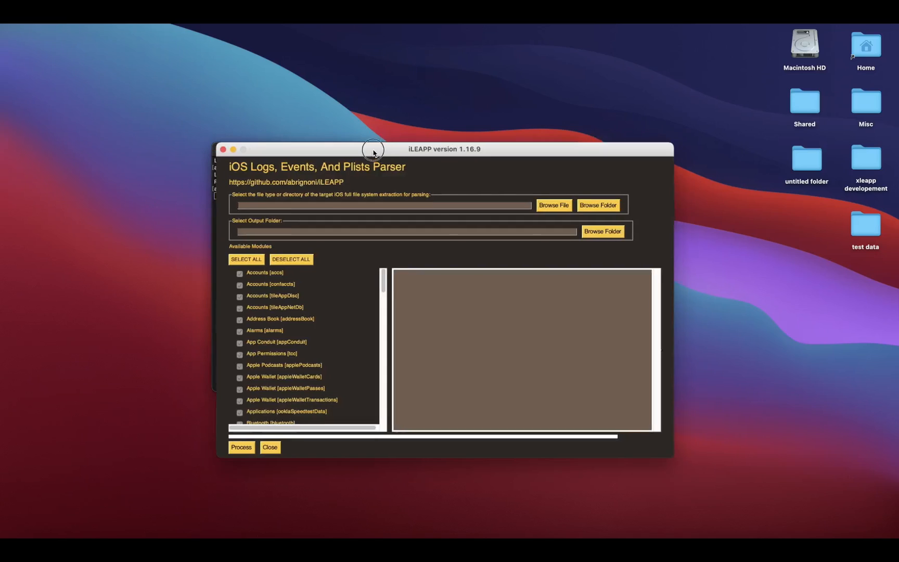
drag(373, 150, 422, 140)
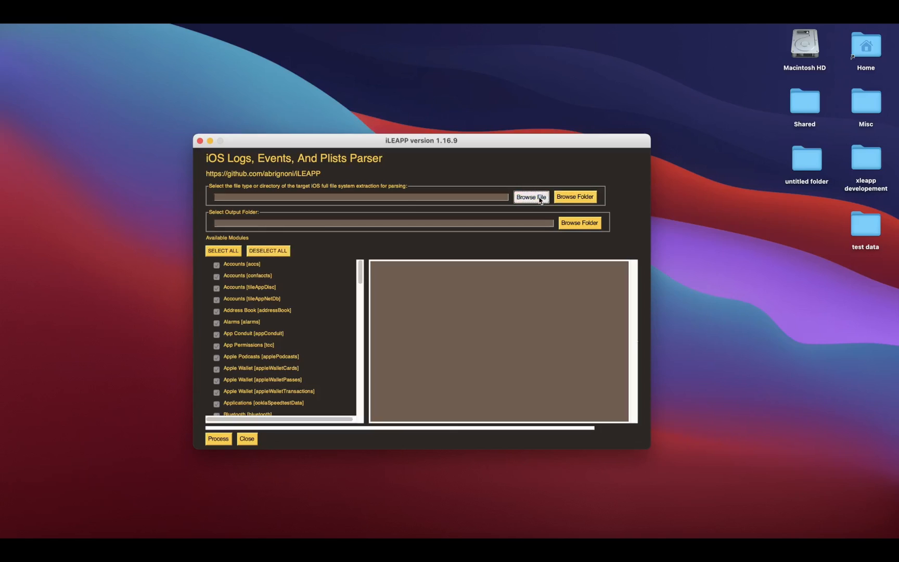
click(531, 197)
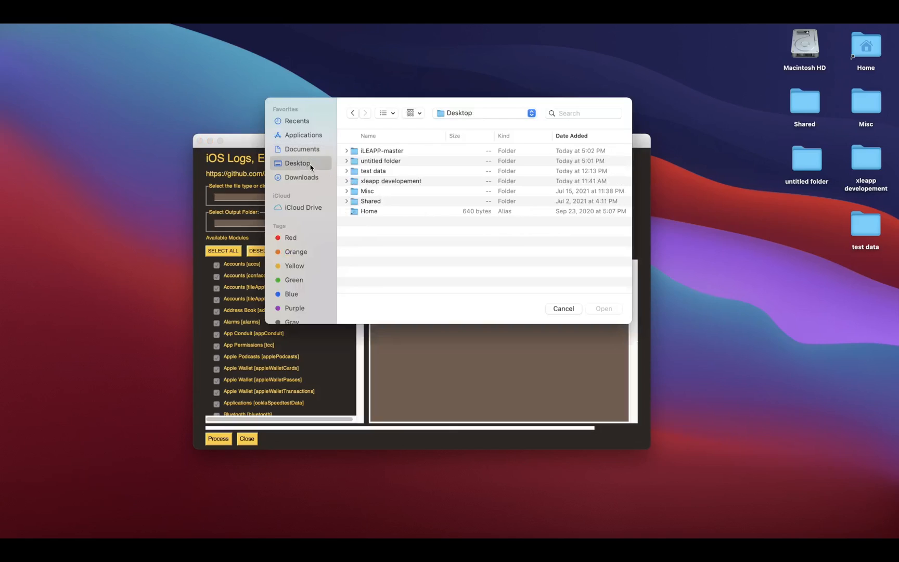
double_click(374, 171)
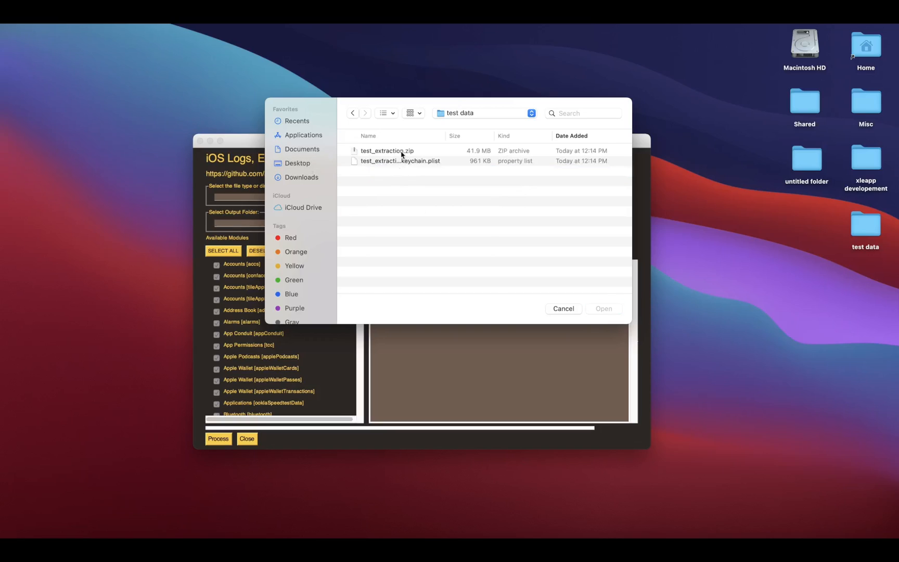
double_click(387, 150)
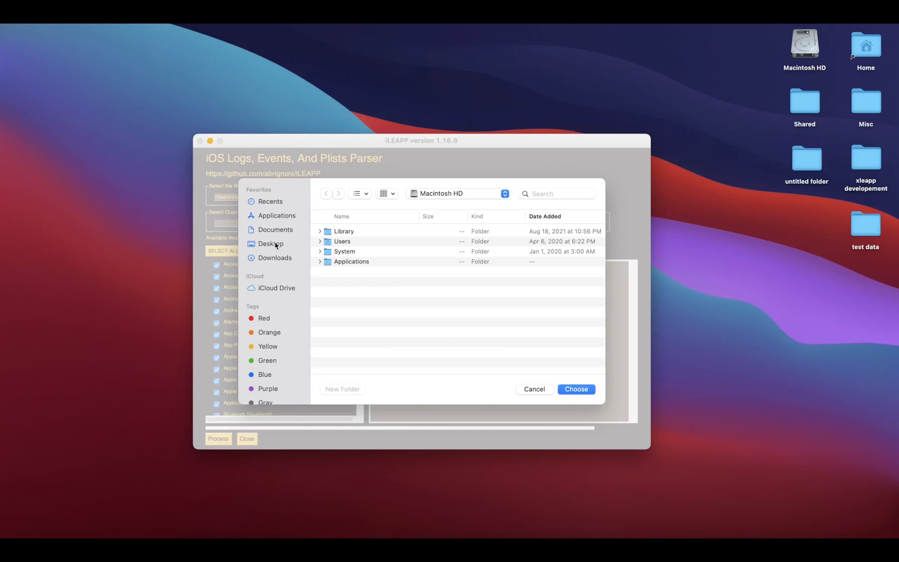
Step: Set Desktop as the report output folder and deselect all modules
click(576, 389)
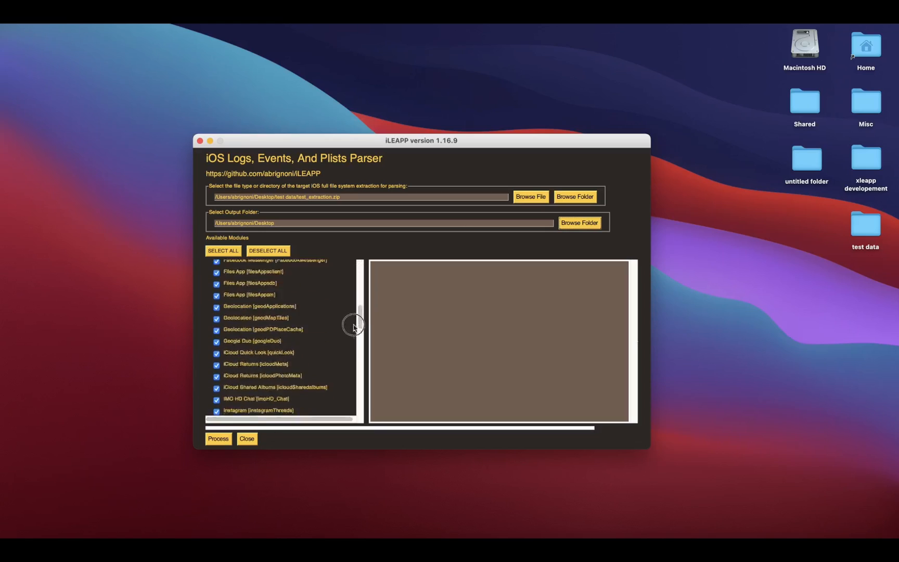
scroll(down, 3)
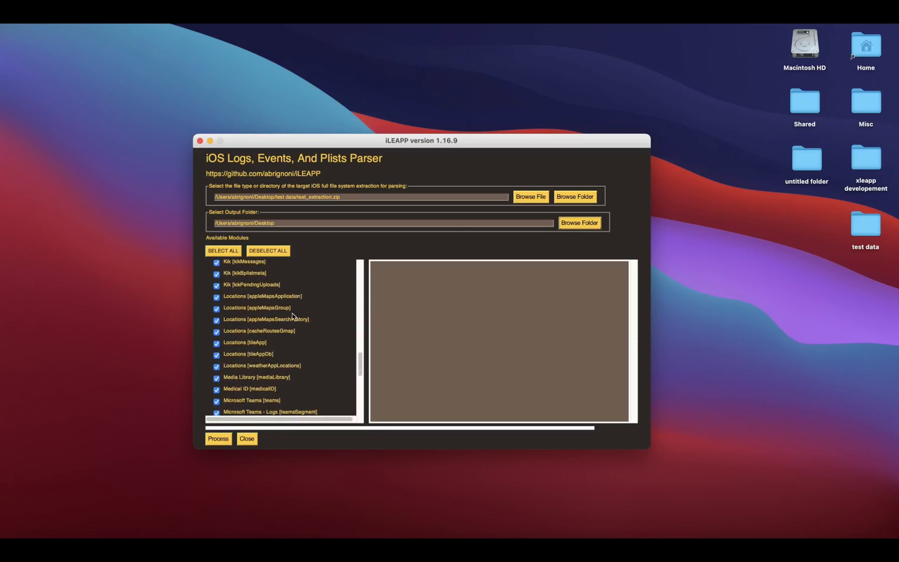
click(268, 251)
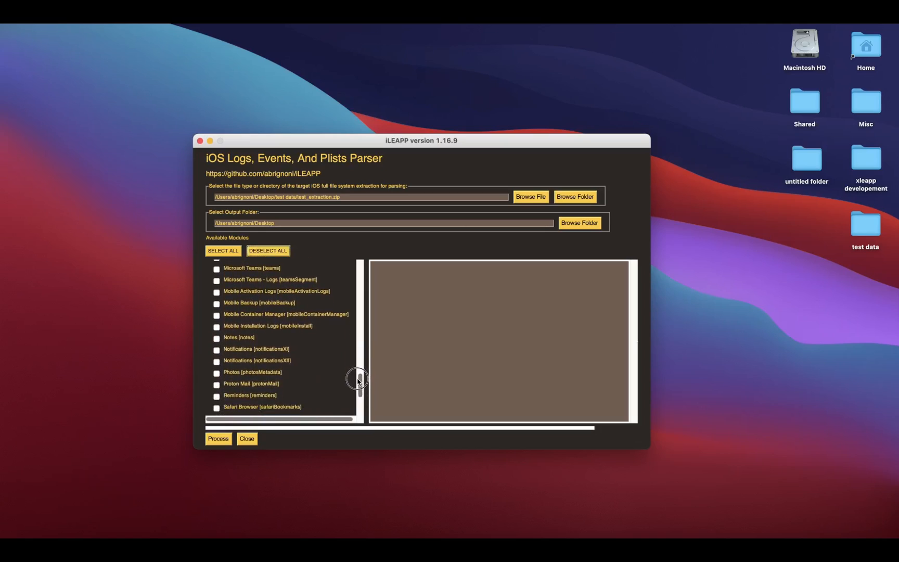
scroll(down, 3)
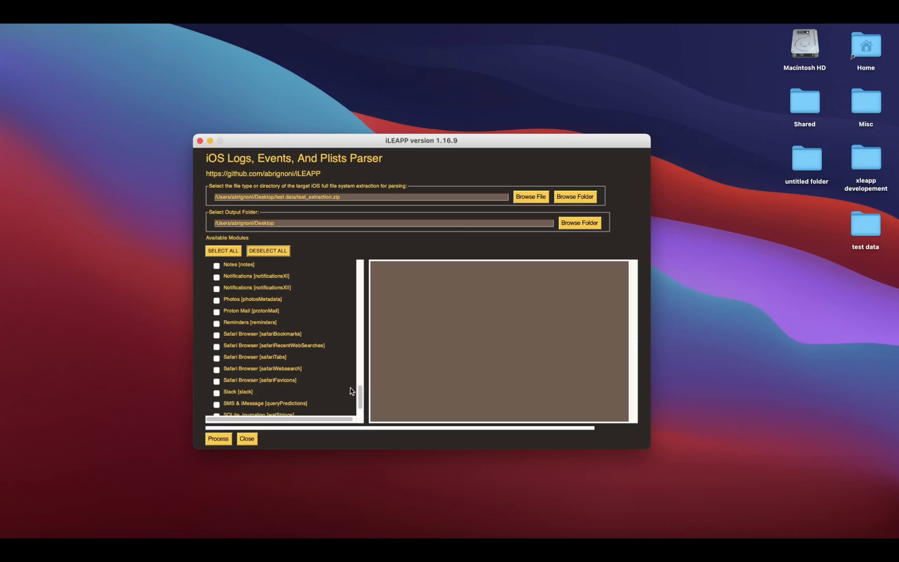
Step: Tick only the Proton Mail [protonMail] module and process the extraction
click(216, 311)
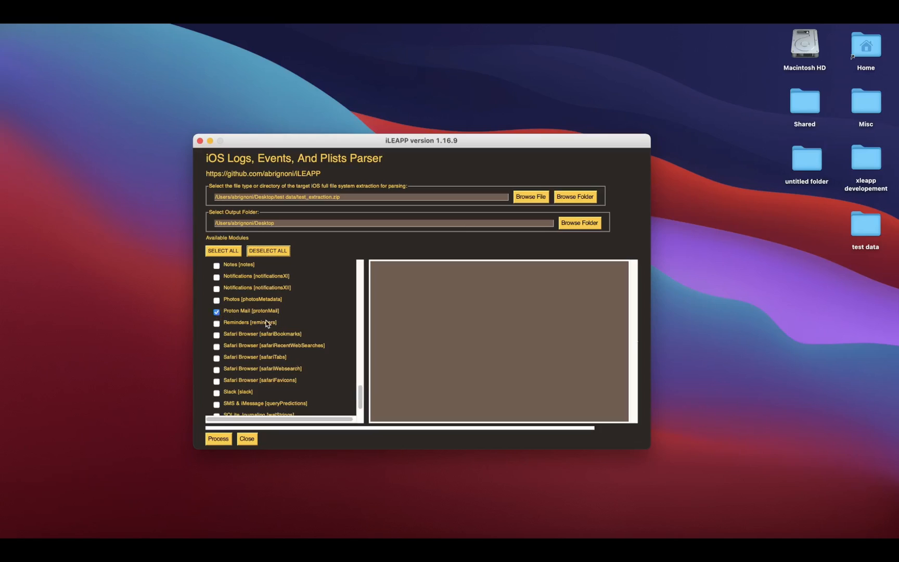
click(218, 439)
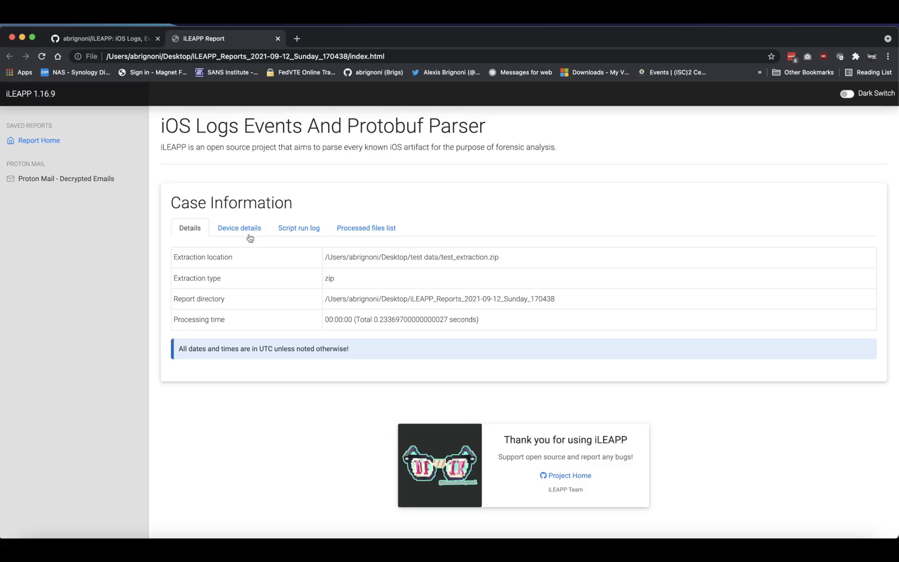
mouse_move(100, 179)
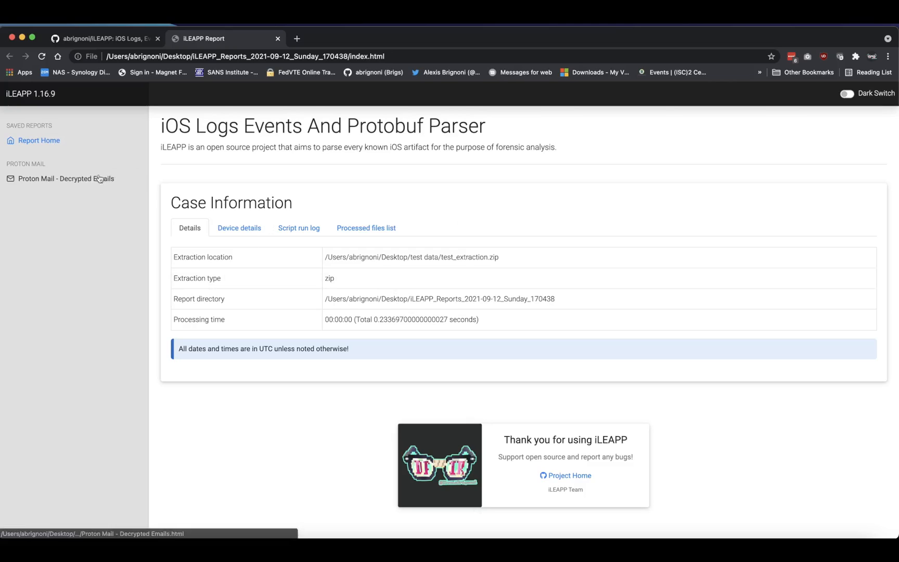
Step: Review the script run log and processed files, then open Proton Mail - Decrypted Emails
click(298, 228)
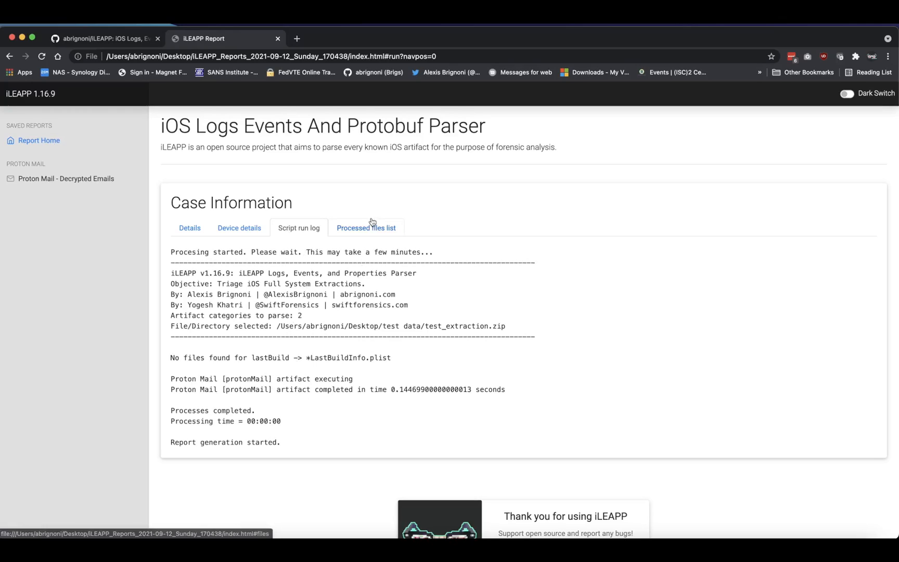
click(366, 227)
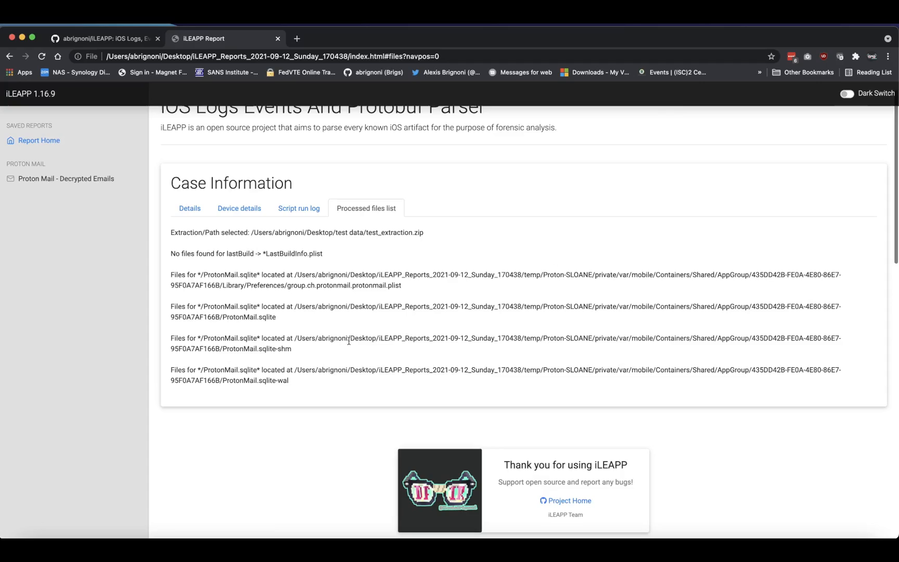
mouse_move(329, 286)
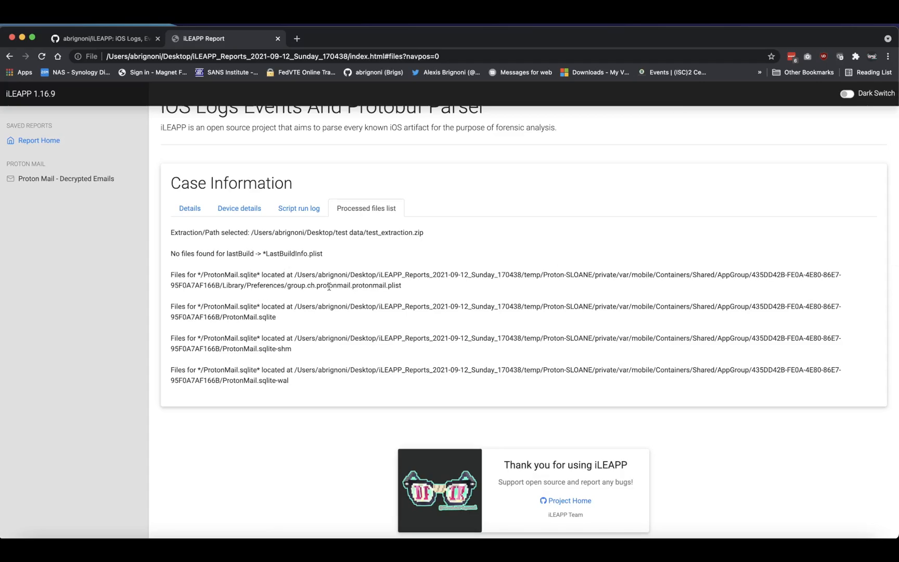
double_click(328, 285)
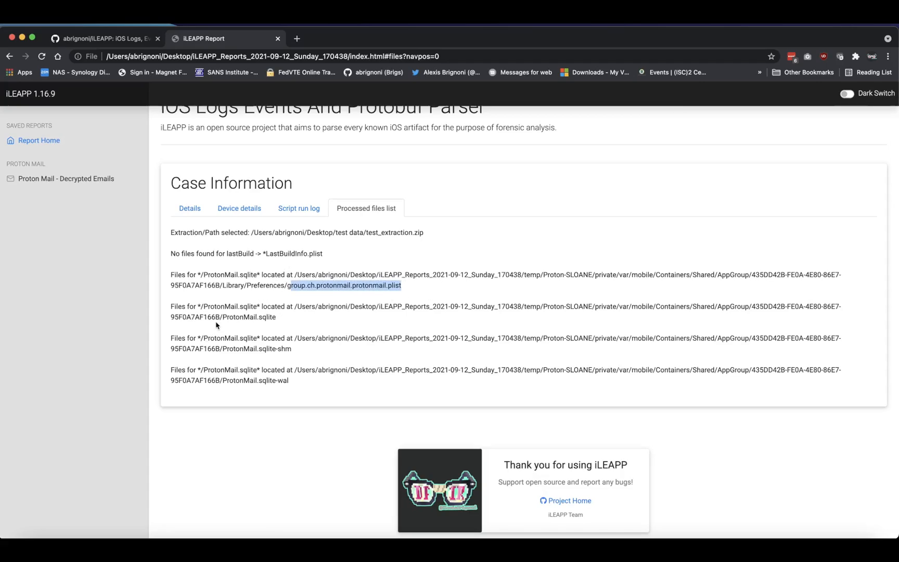
double_click(248, 316)
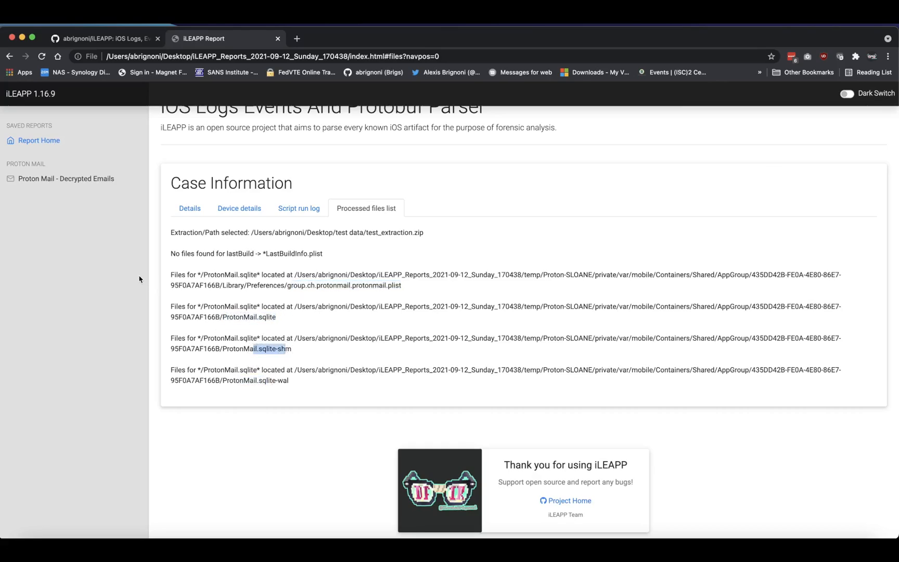
click(60, 178)
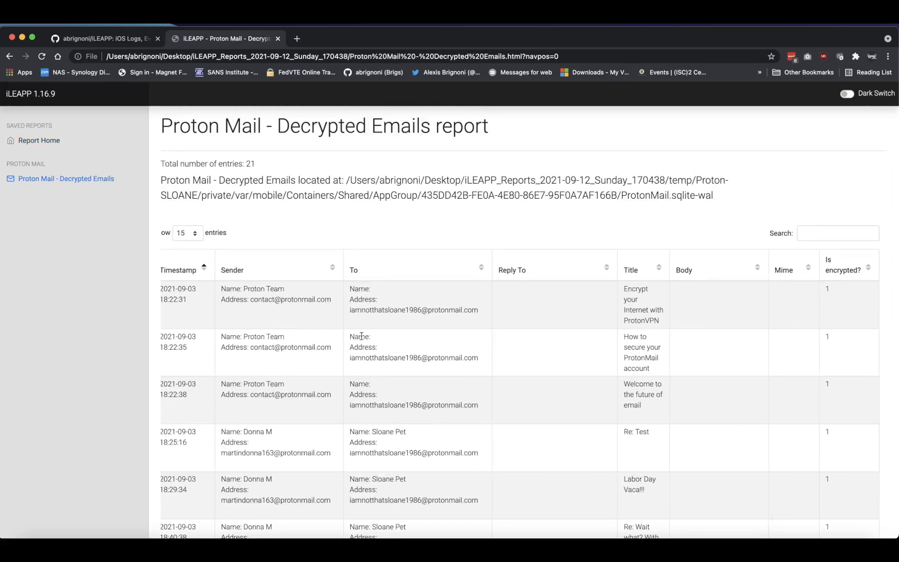
scroll(down, 3)
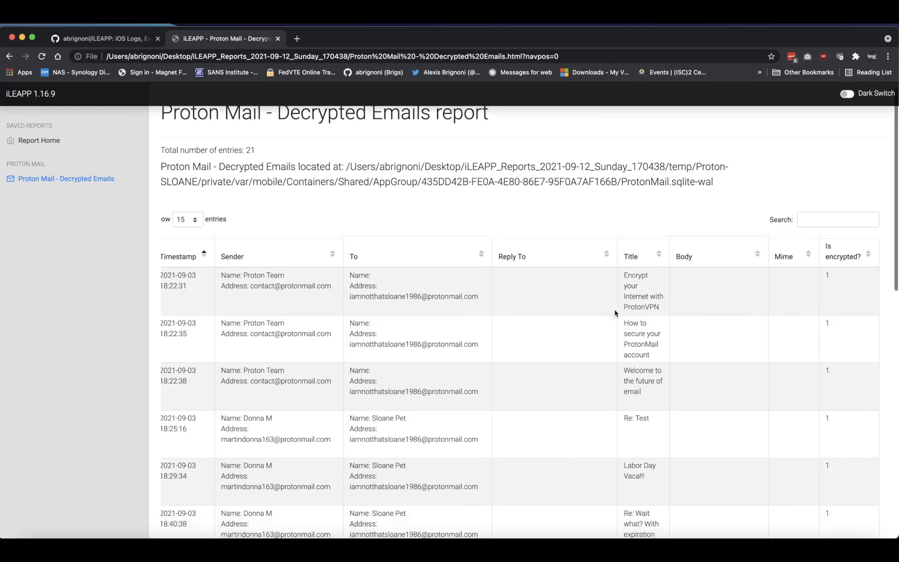
scroll(down, 3)
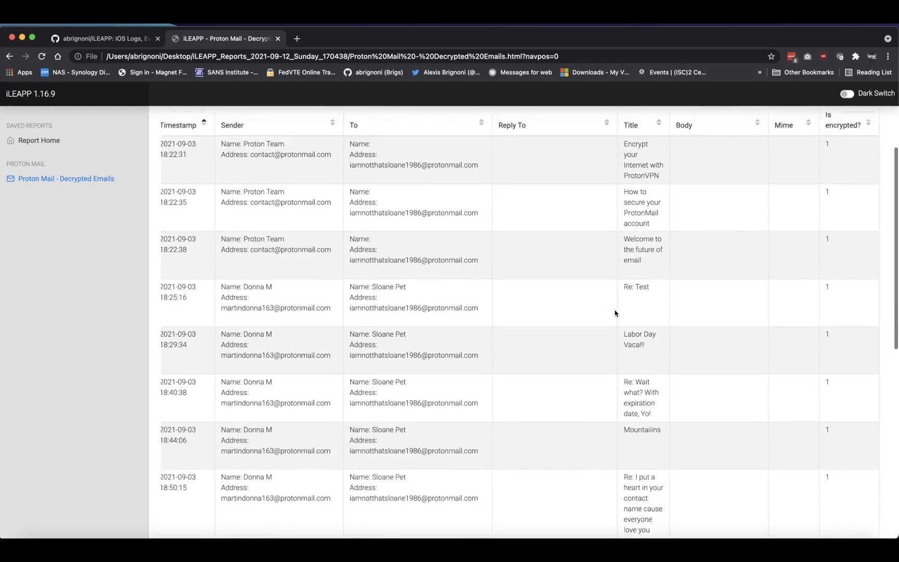
scroll(down, 3)
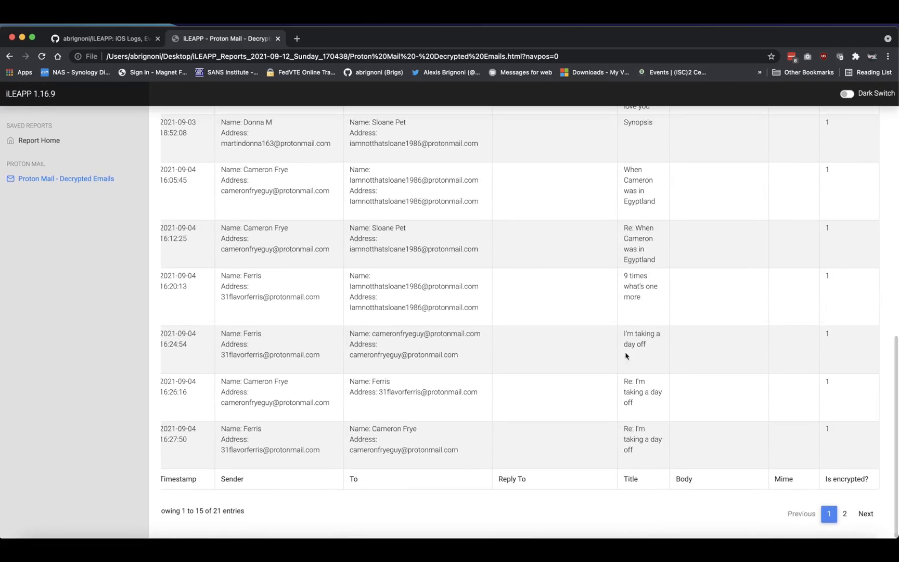
click(845, 514)
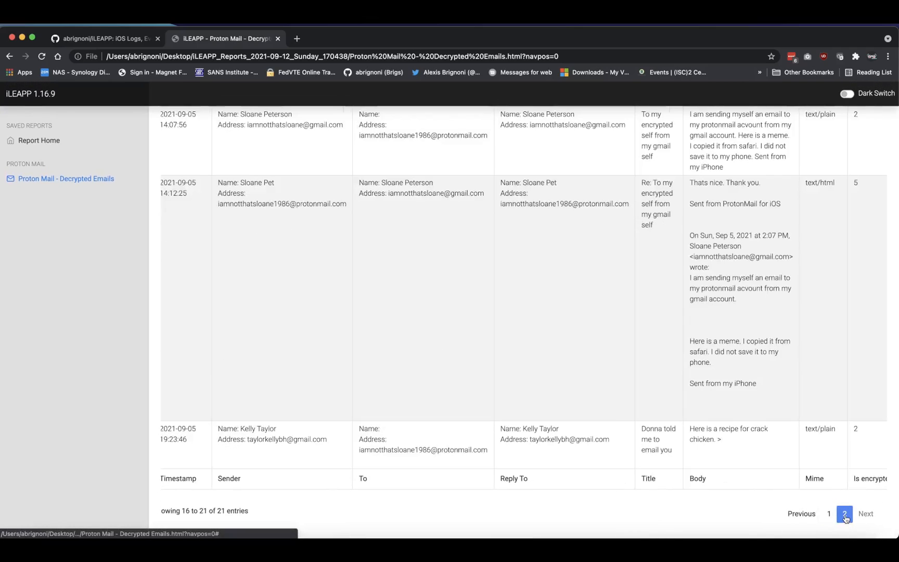
click(829, 513)
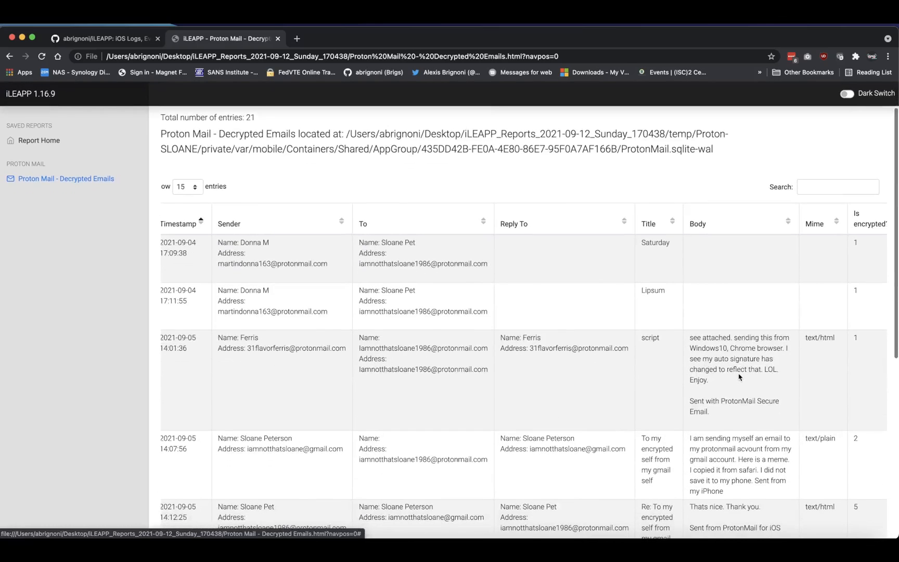
scroll(down, 3)
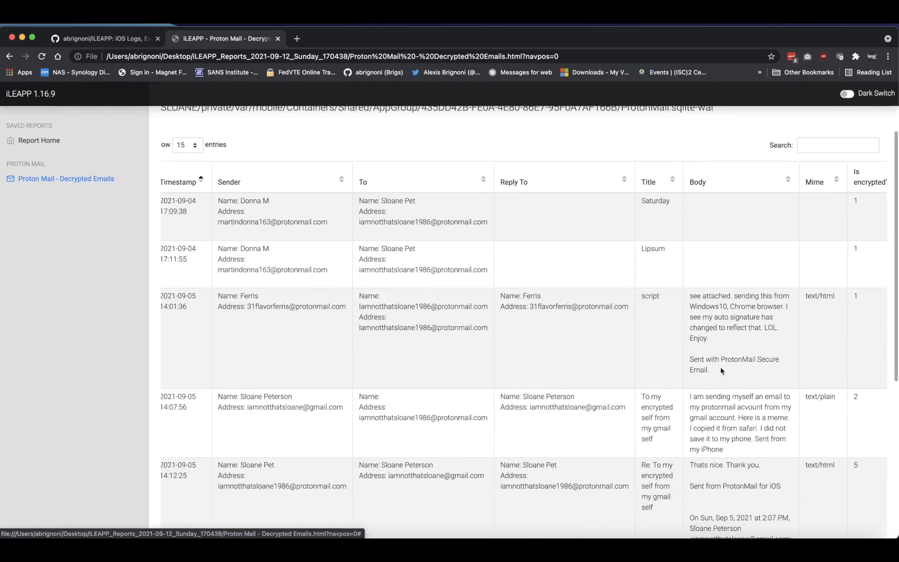
scroll(down, 3)
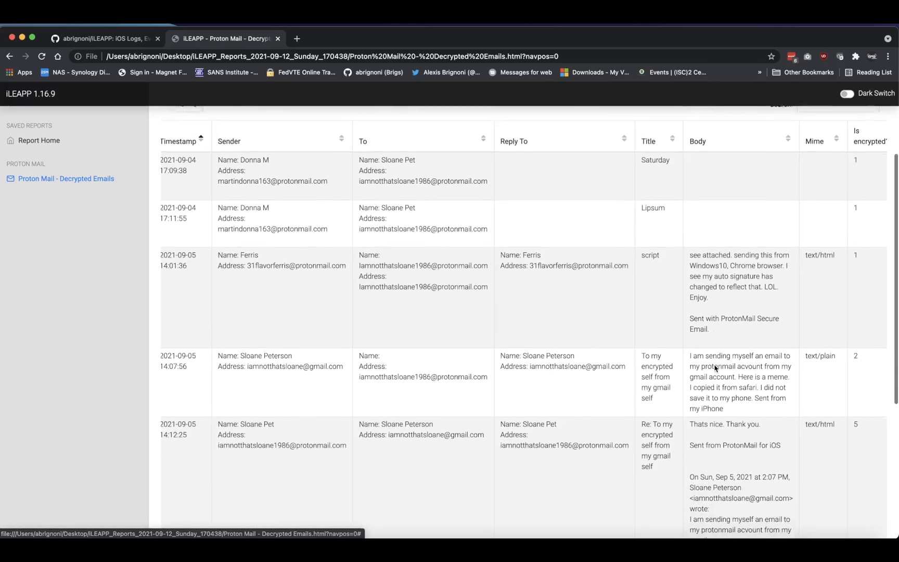
scroll(down, 3)
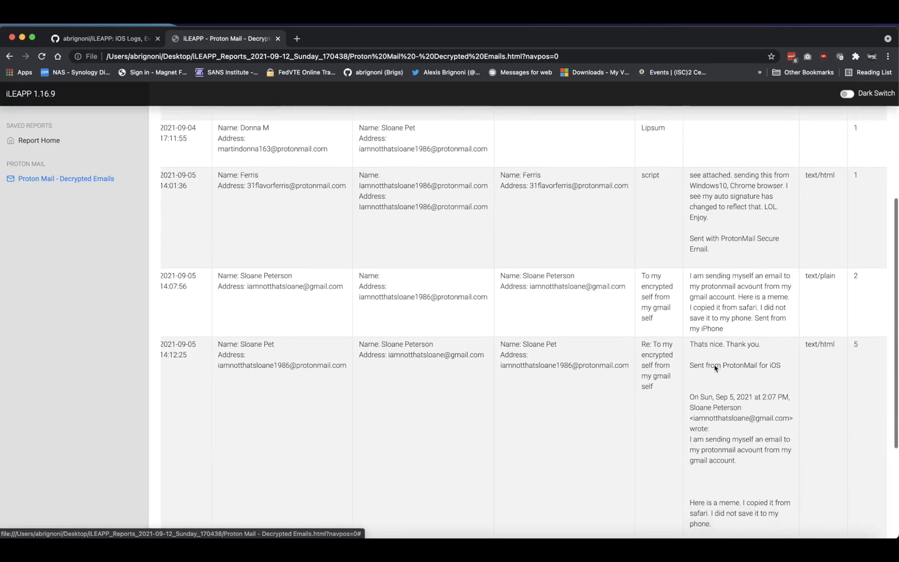
scroll(down, 3)
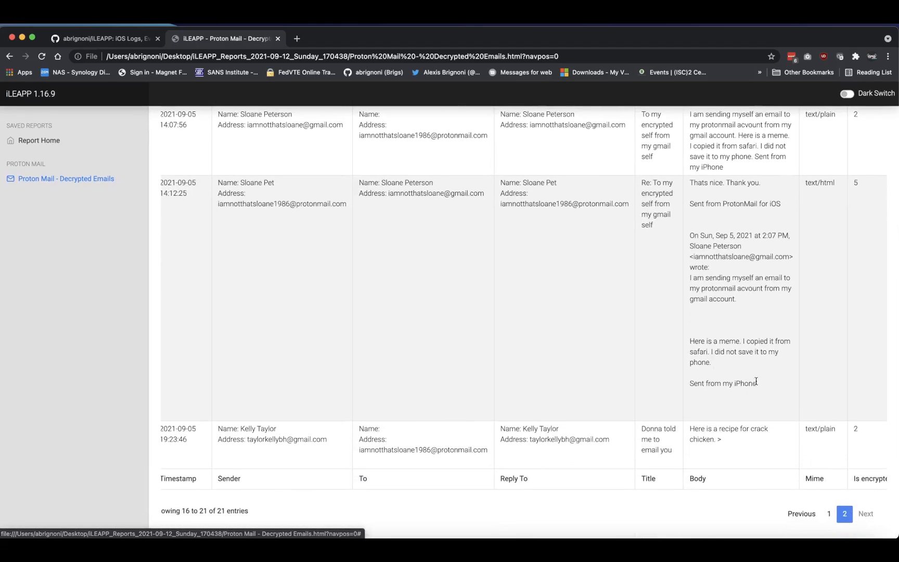
drag(691, 182, 755, 383)
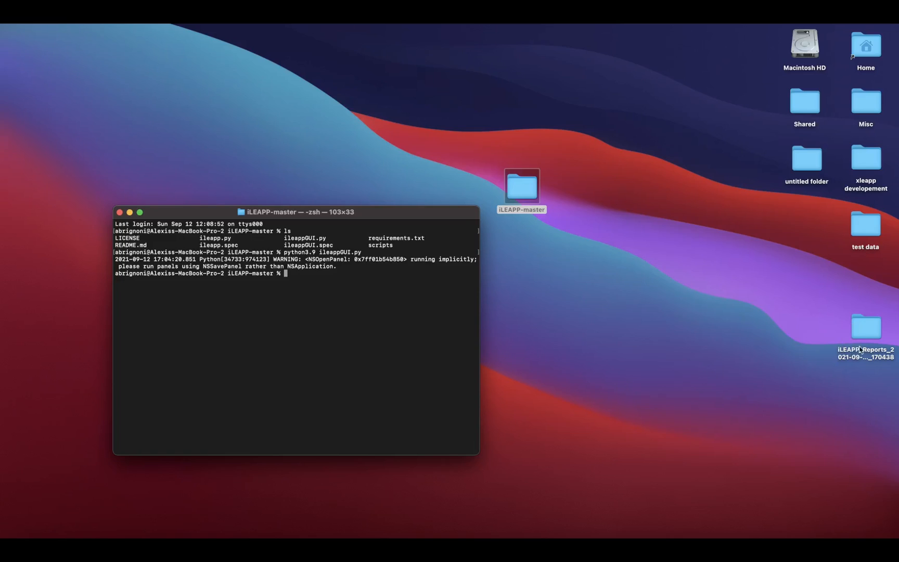
Step: Open iLEAPP_Reports and expand temp down to AppGroup, right-clicking ProtonMail.sqlite
click(865, 328)
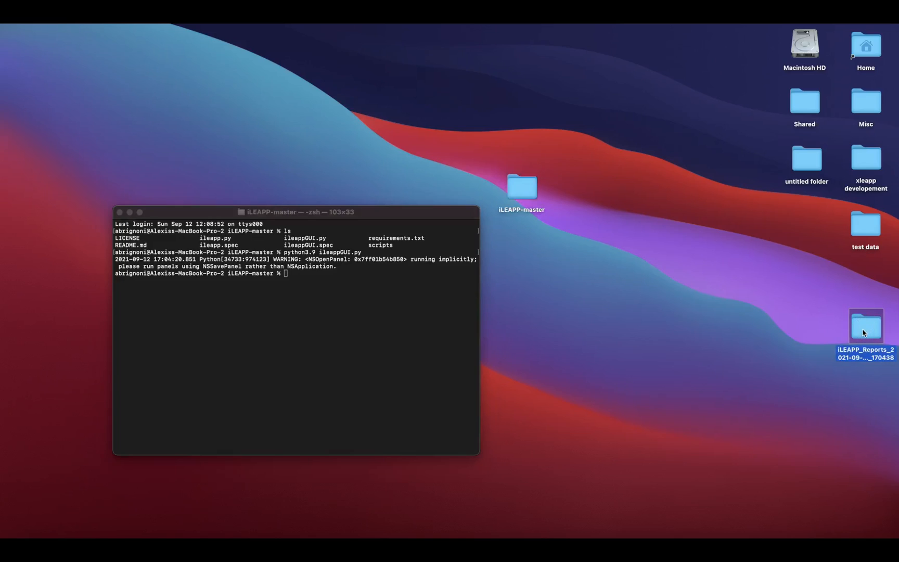
double_click(865, 326)
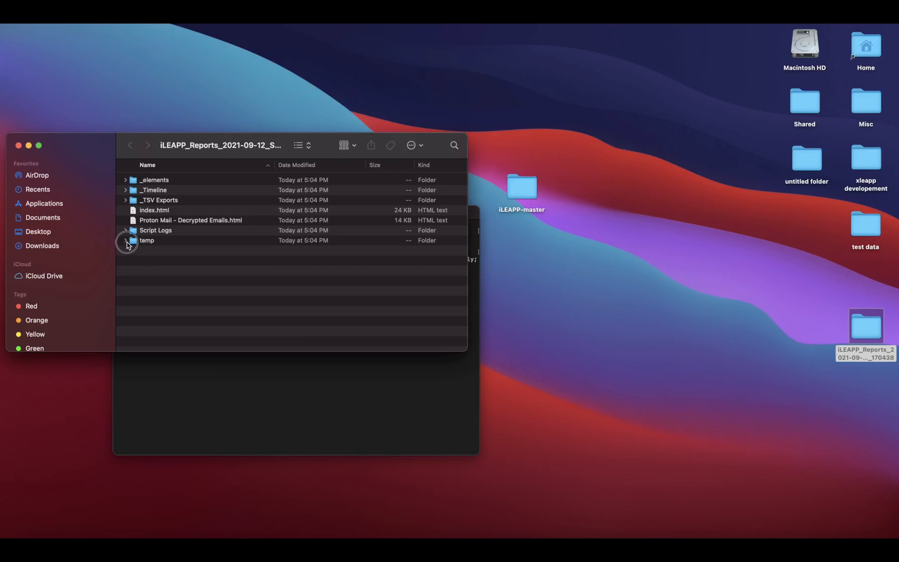
click(125, 240)
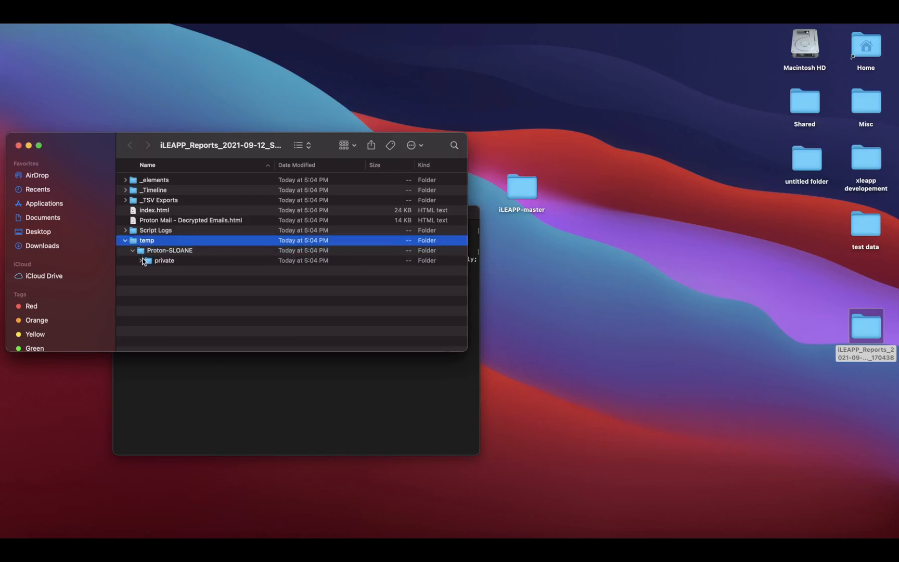
click(141, 260)
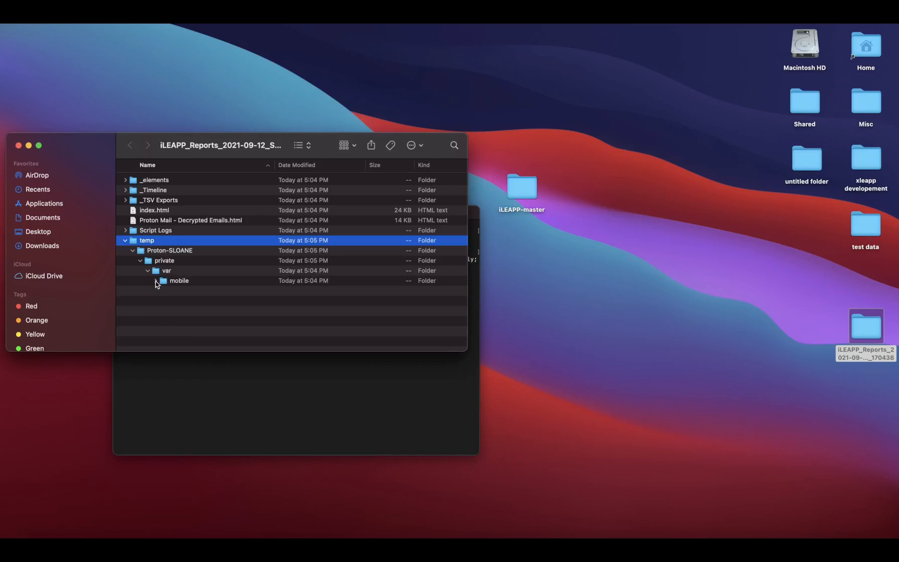
click(155, 280)
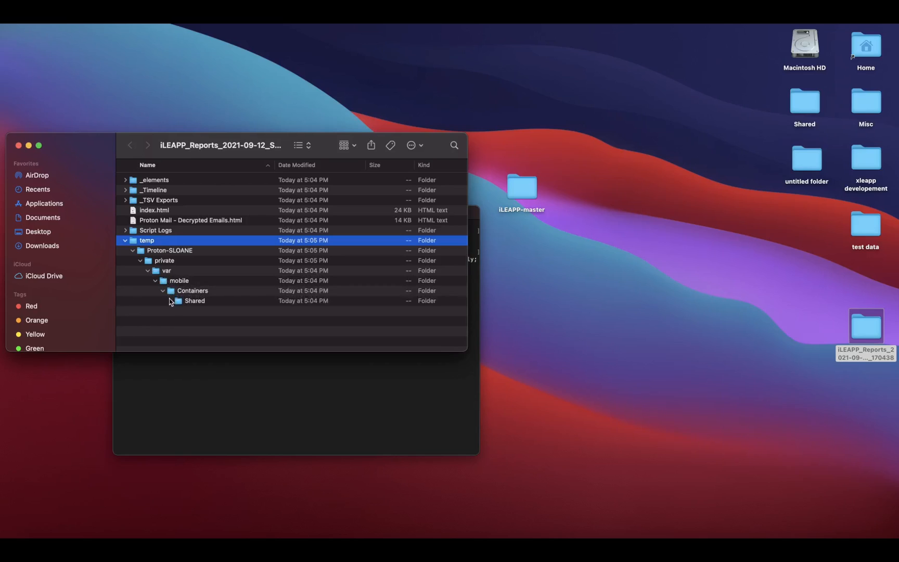
click(171, 301)
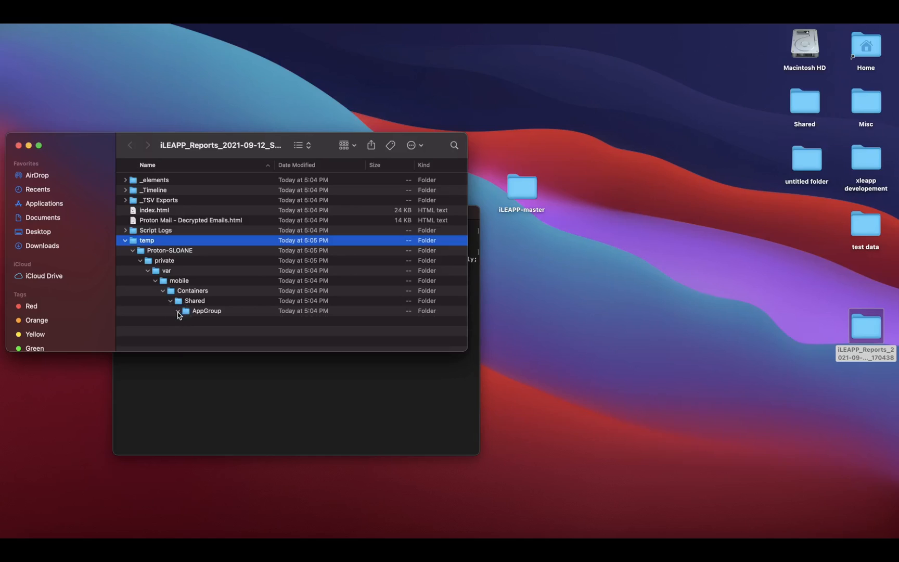
click(178, 311)
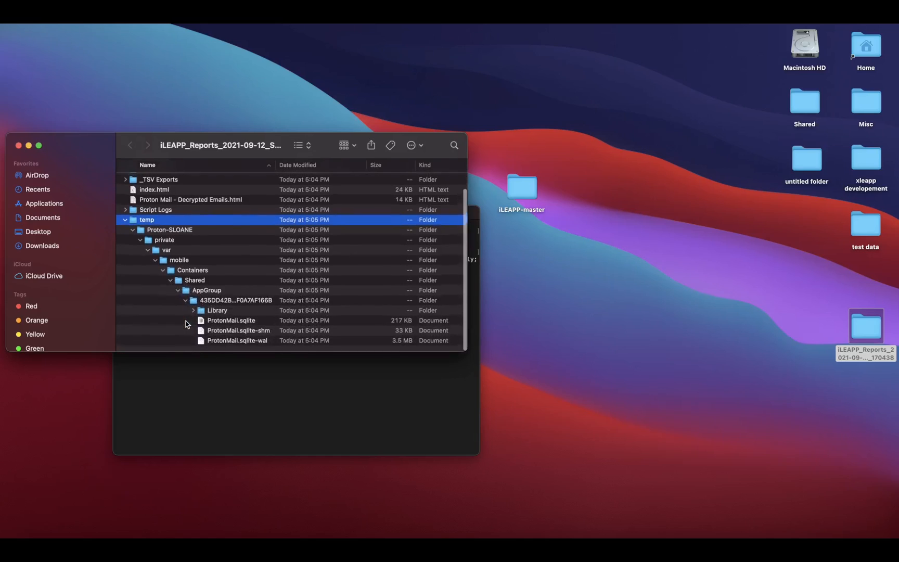
click(231, 321)
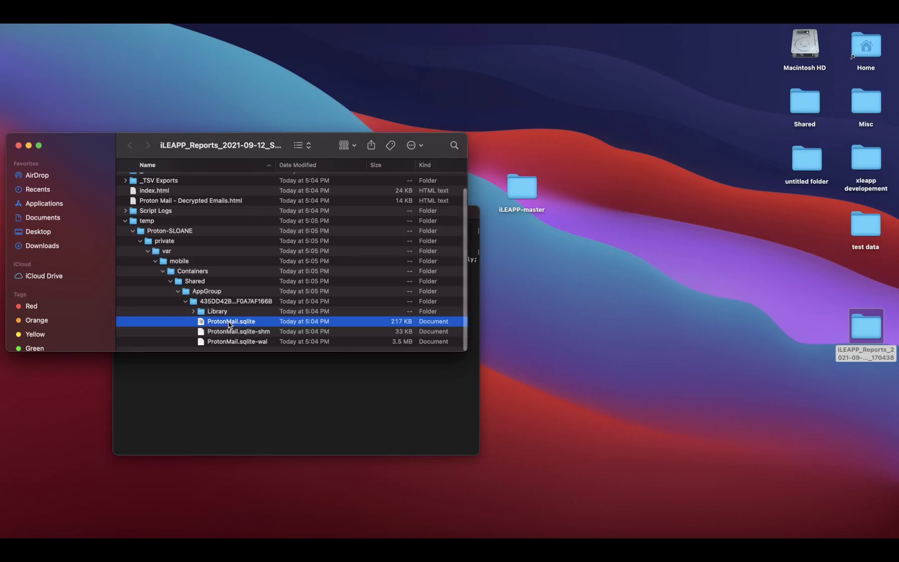
right_click(230, 321)
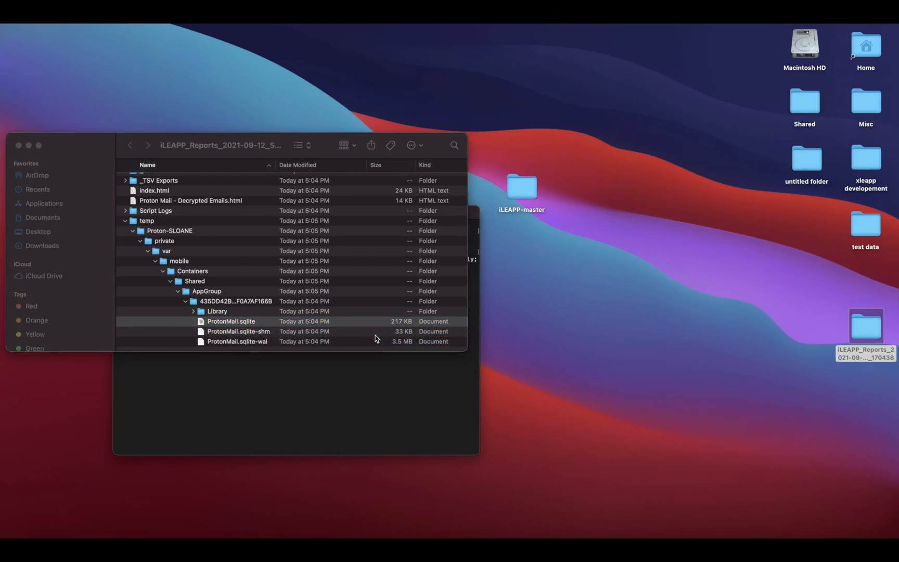
Step: Open ProtonMail.sqlite, browse ZMESSAGE and copy a PGP-encrypted ZBODY cell
double_click(231, 321)
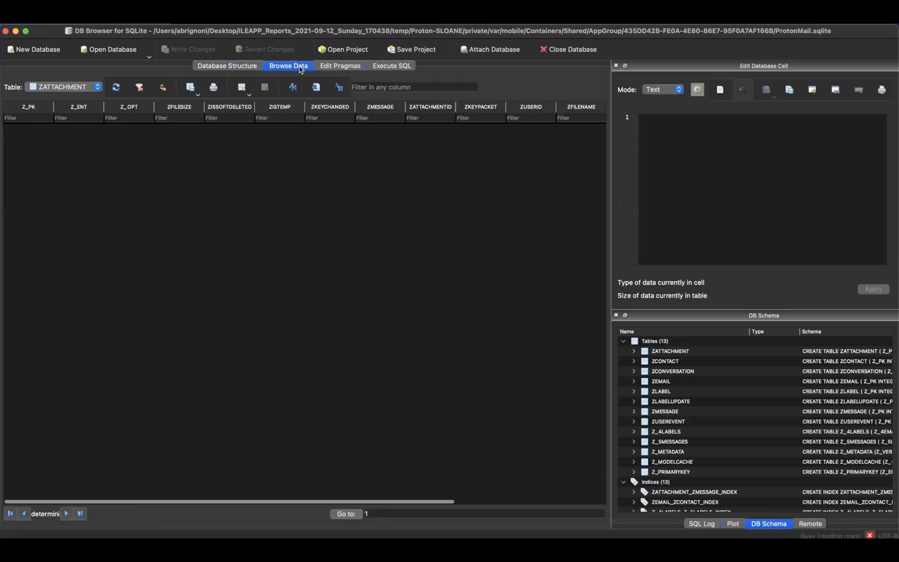
click(97, 86)
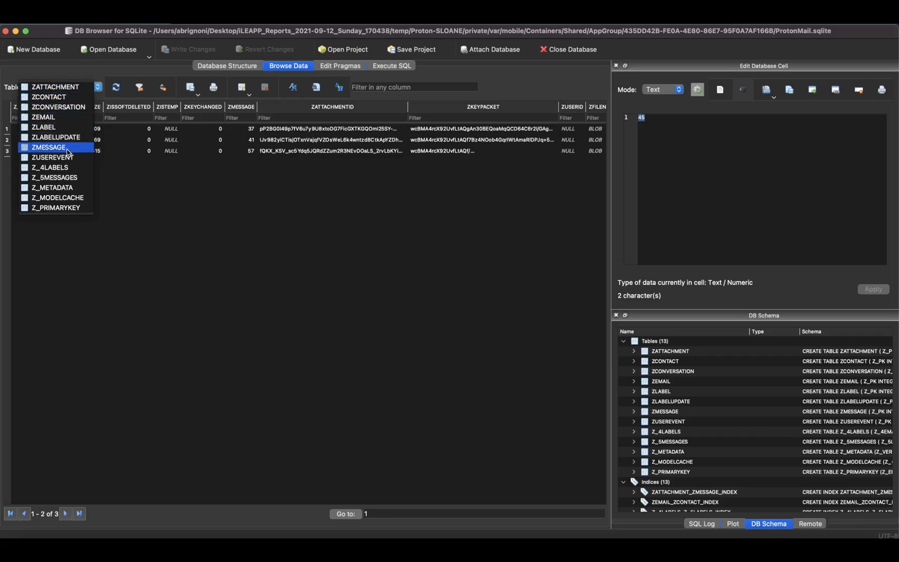
click(50, 147)
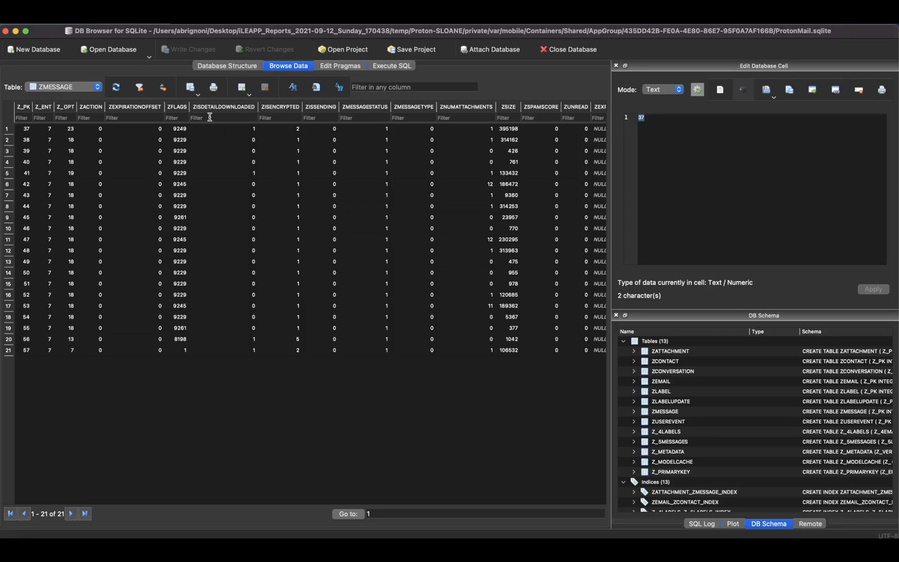
mouse_move(409, 155)
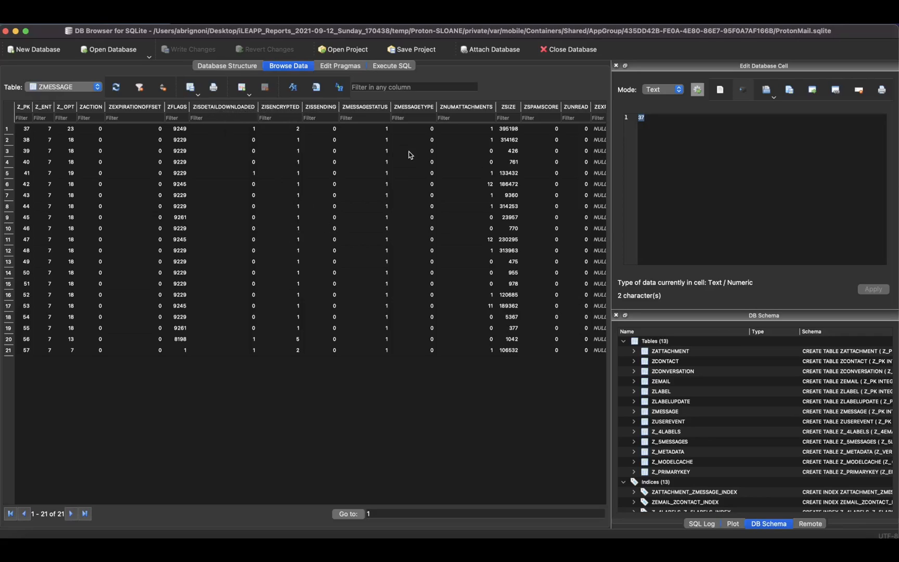
scroll(right, 3)
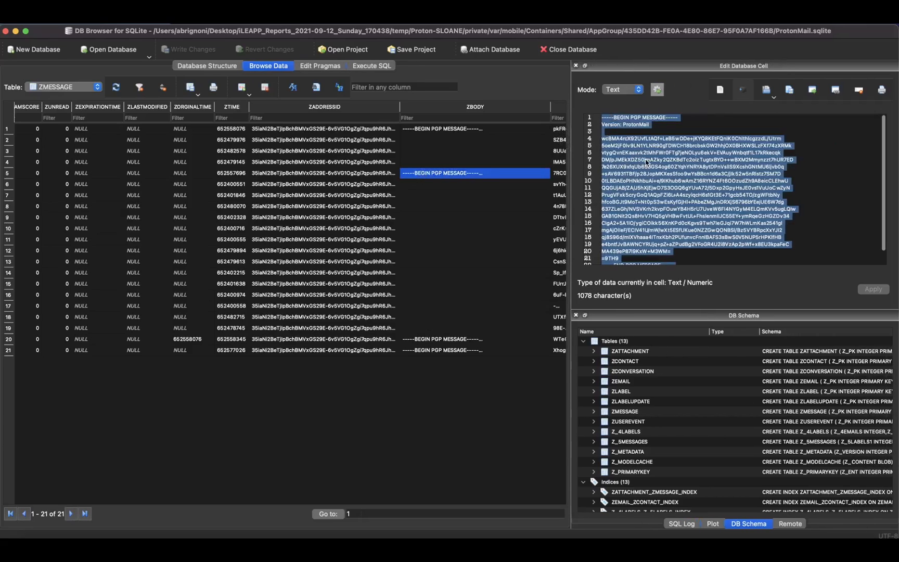
right_click(649, 161)
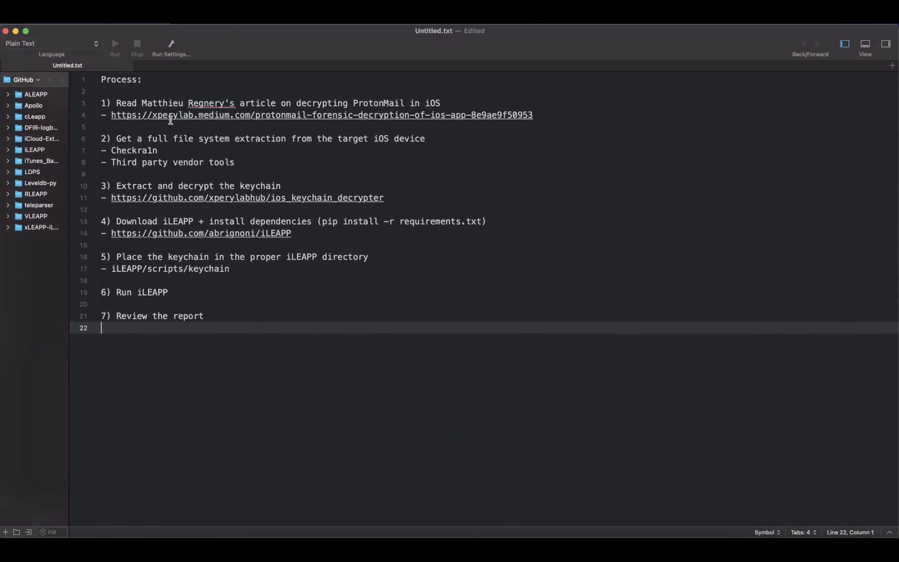
Step: Paste the PGP-encrypted message body from the database into a new Untitled 2.txt document
click(892, 65)
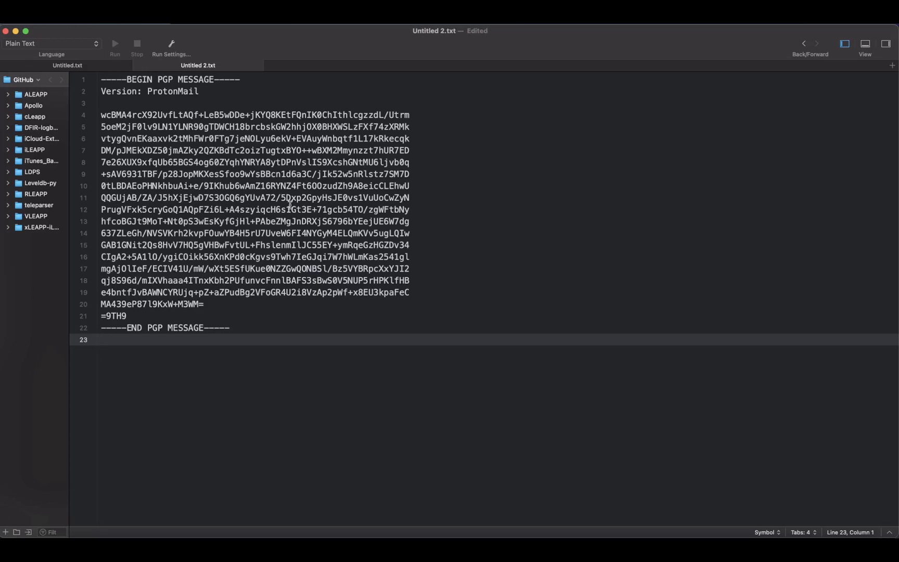
mouse_move(197, 186)
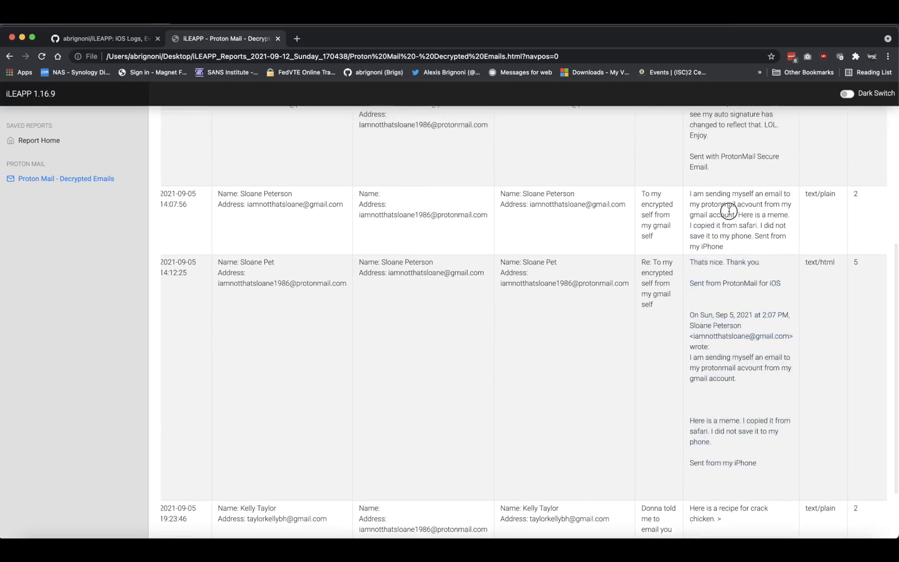
Step: Review the report's decrypted email text, then switch back to the seven-step Untitled.txt notes
scroll(down, 3)
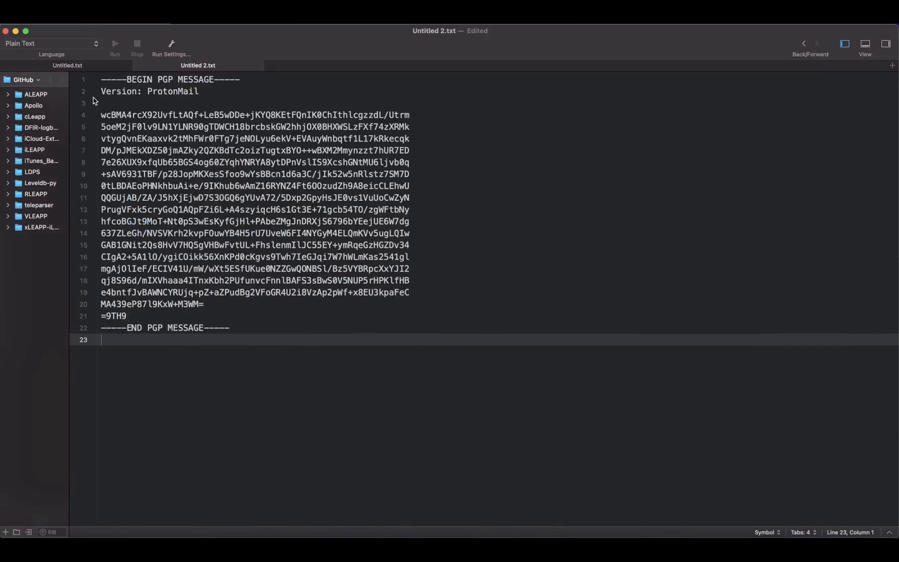
click(66, 65)
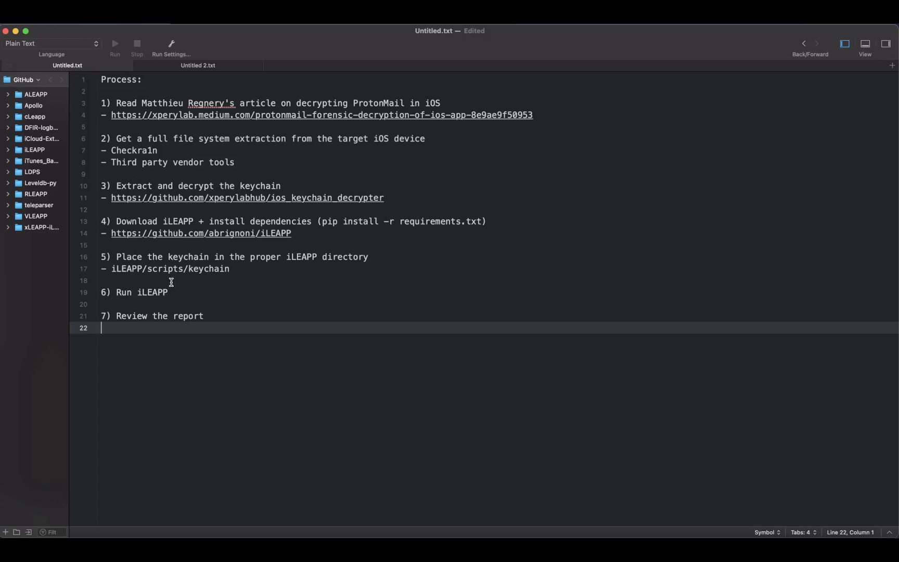